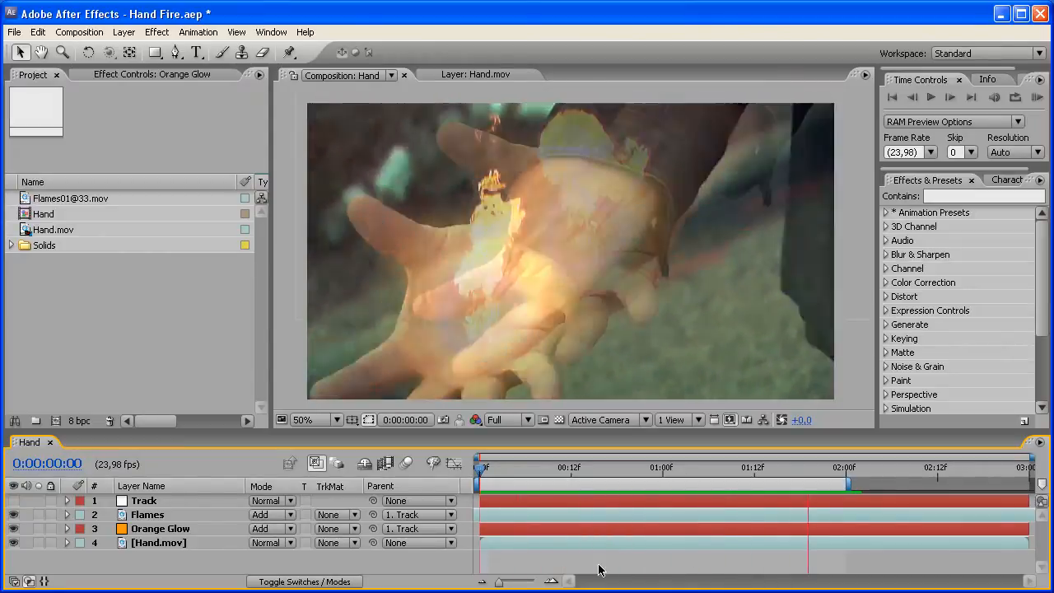
Scrub through the shot to preview the flame following the hand.
left_click(482, 468)
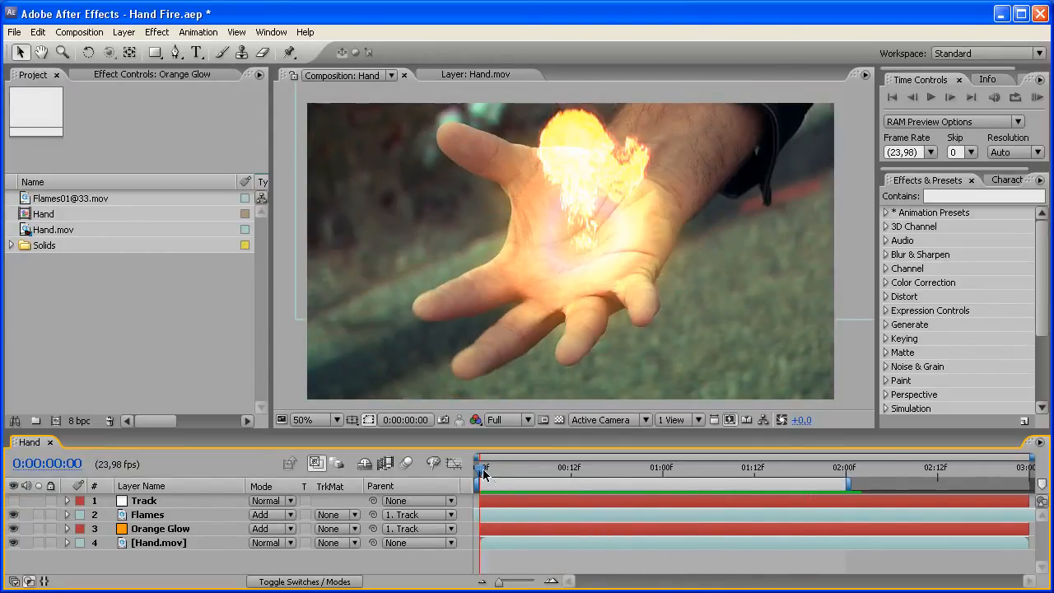
left_click_drag(484, 467, 844, 467)
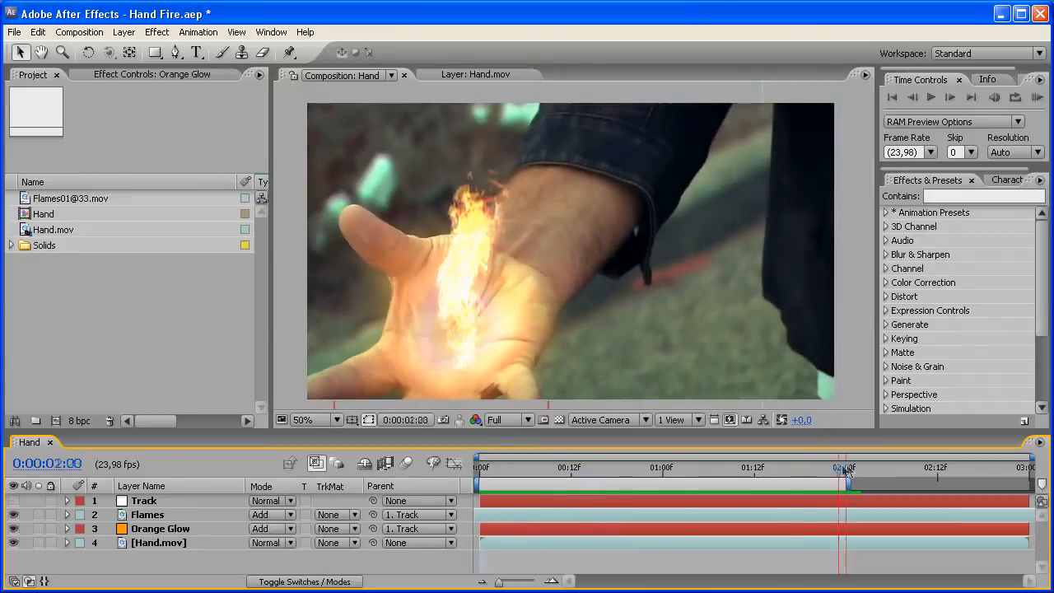
left_click_drag(844, 466, 550, 467)
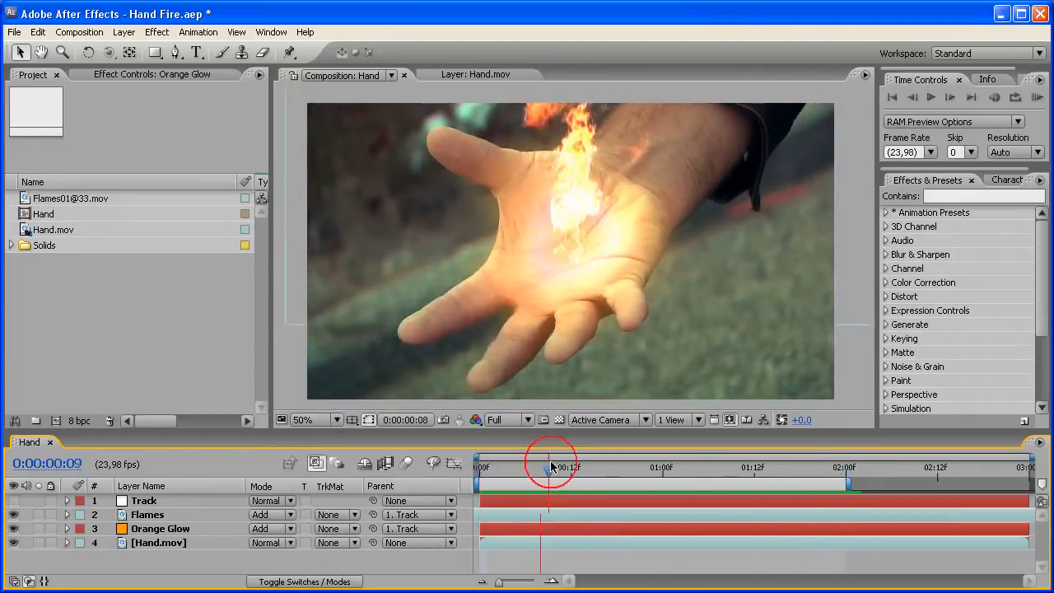
left_click_drag(550, 466, 700, 467)
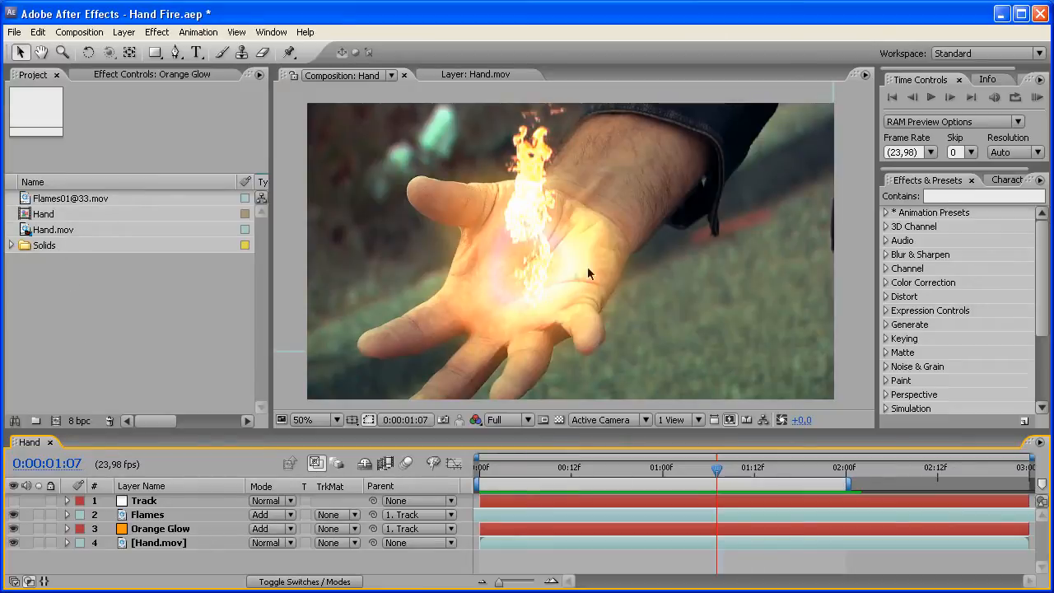
left_click(52, 229)
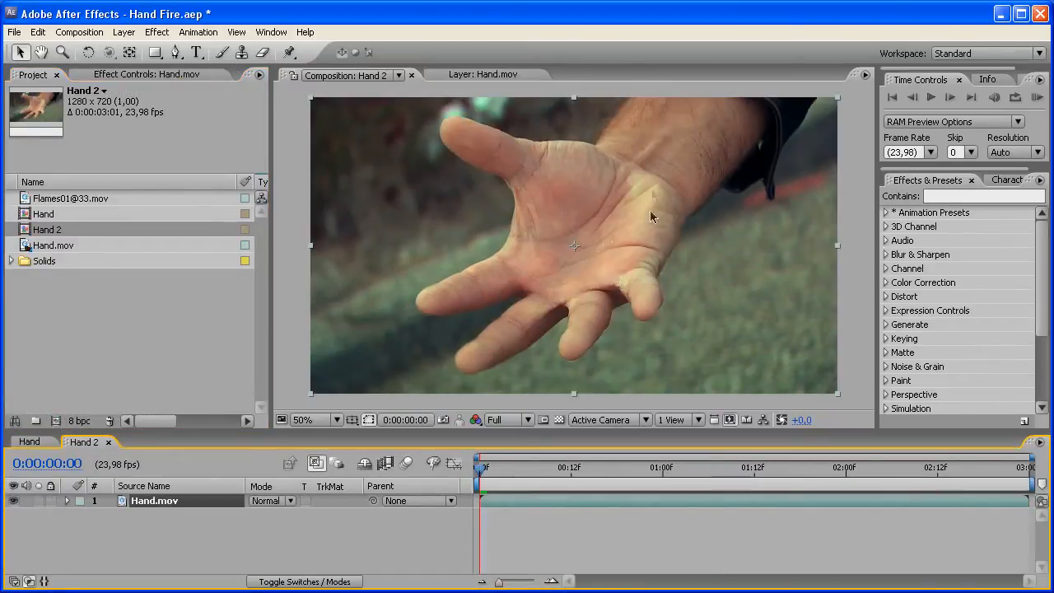
mouse_move(666, 537)
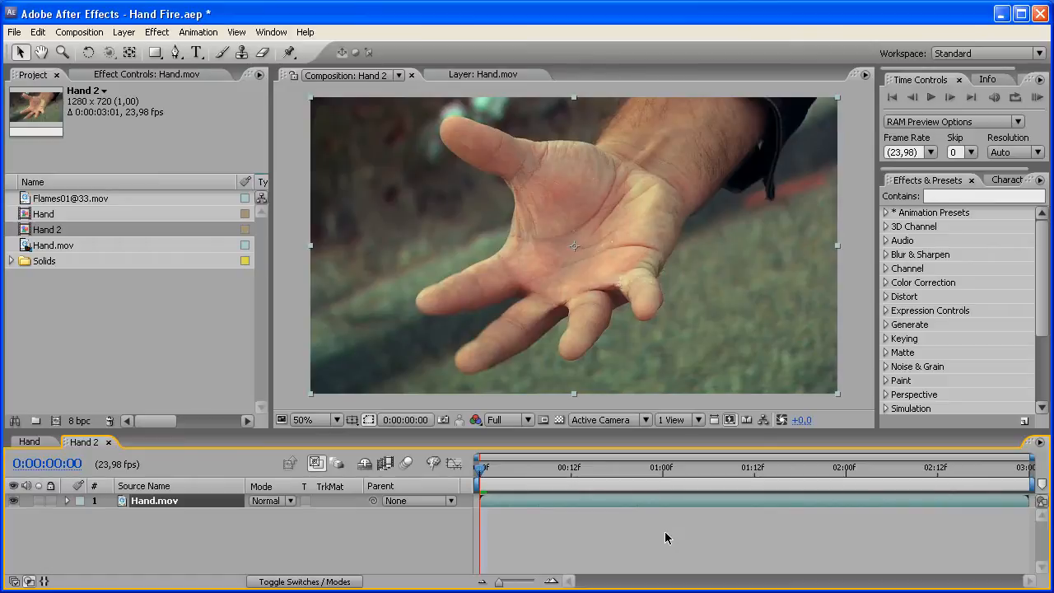
mouse_move(704, 242)
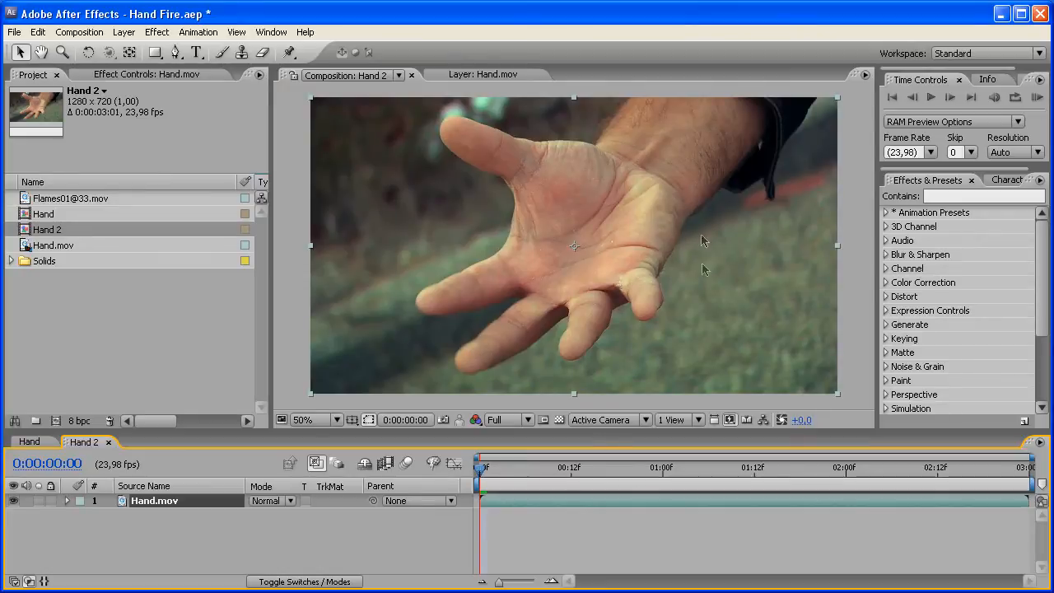
mouse_move(694, 190)
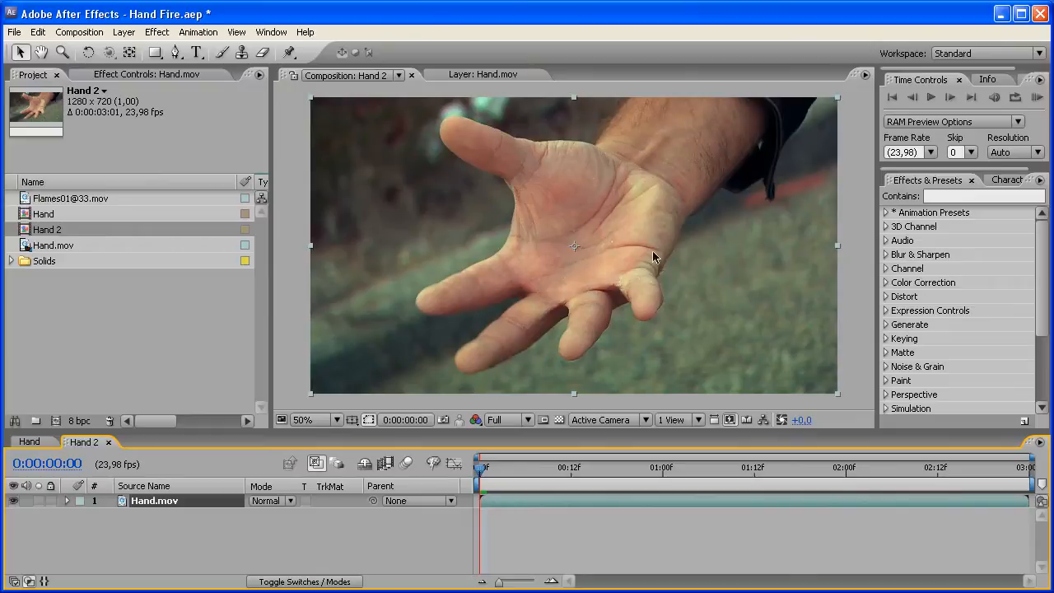
mouse_move(679, 534)
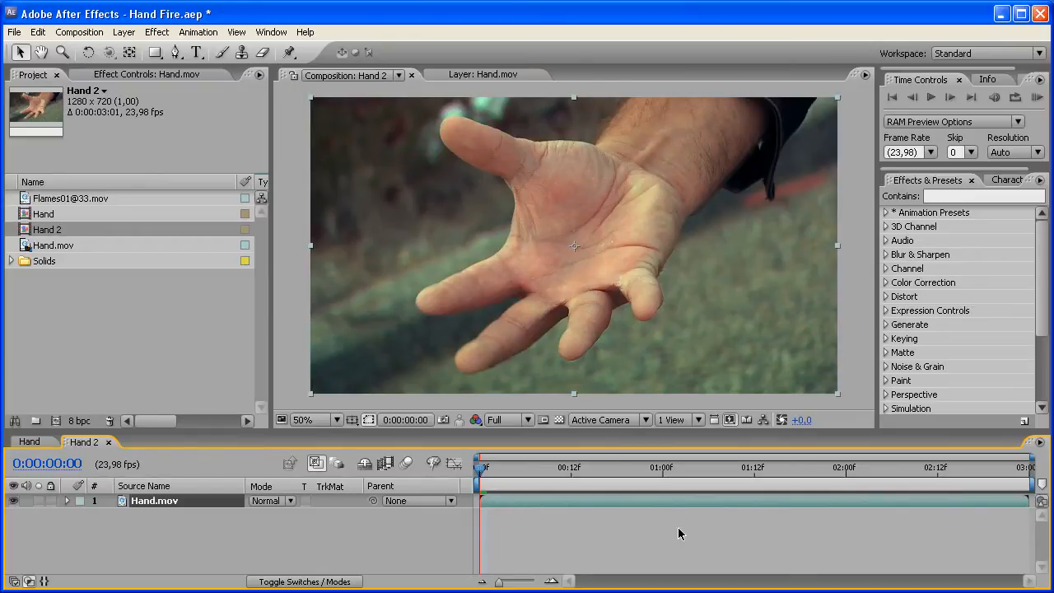
mouse_move(723, 381)
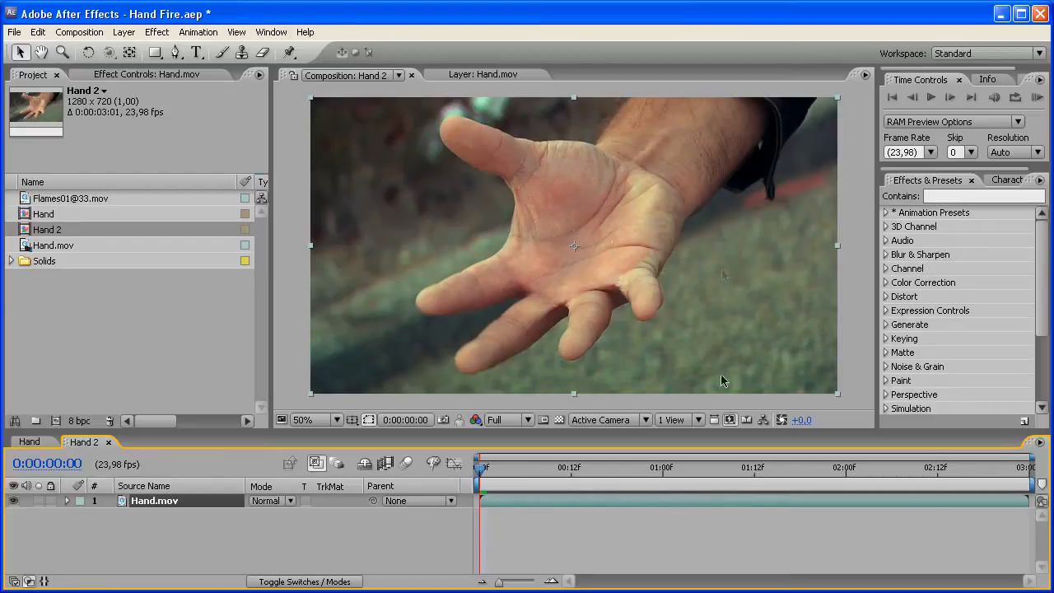
mouse_move(692, 247)
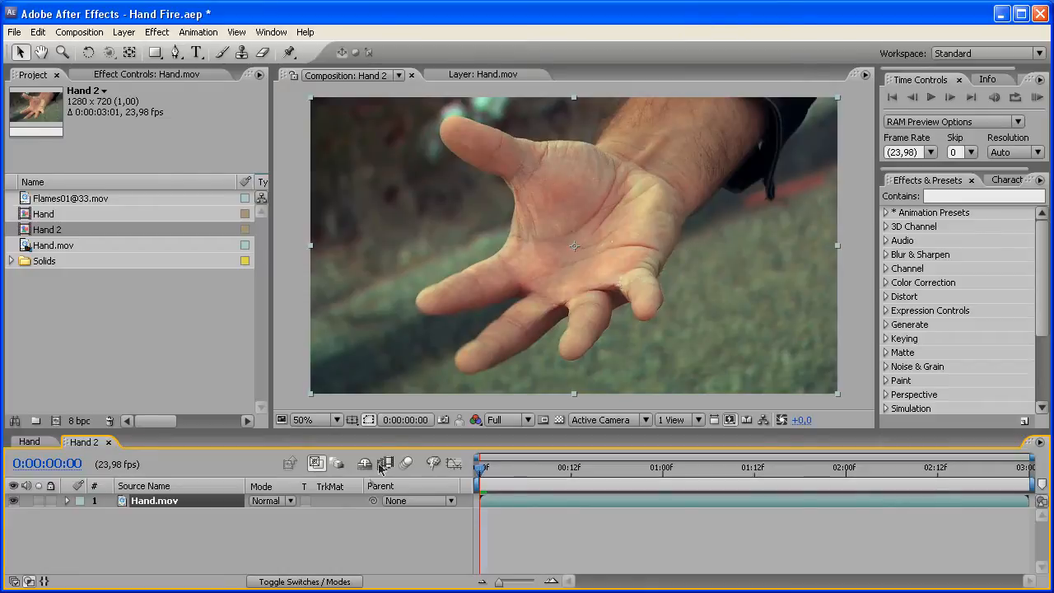
mouse_move(321, 541)
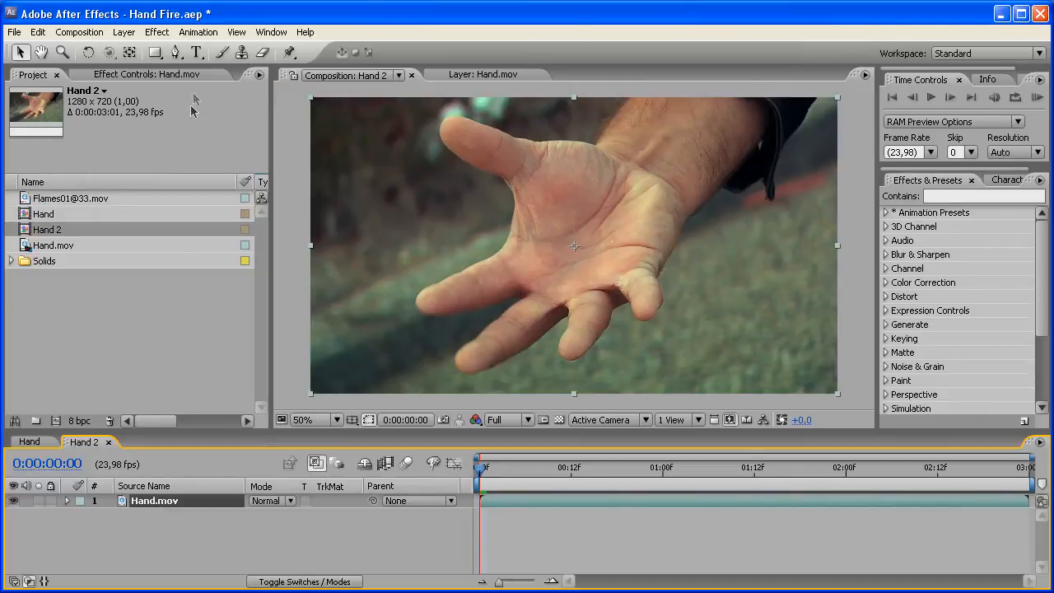
Add a position tracker on Hand.mov and place Track Point 1 on the palm centre.
left_click(271, 31)
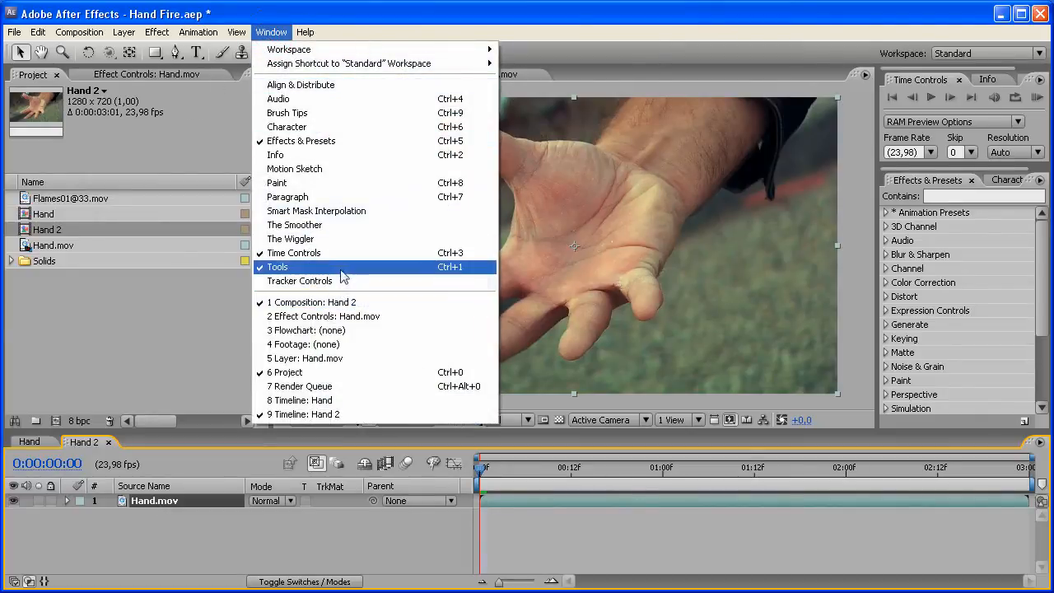
left_click(300, 281)
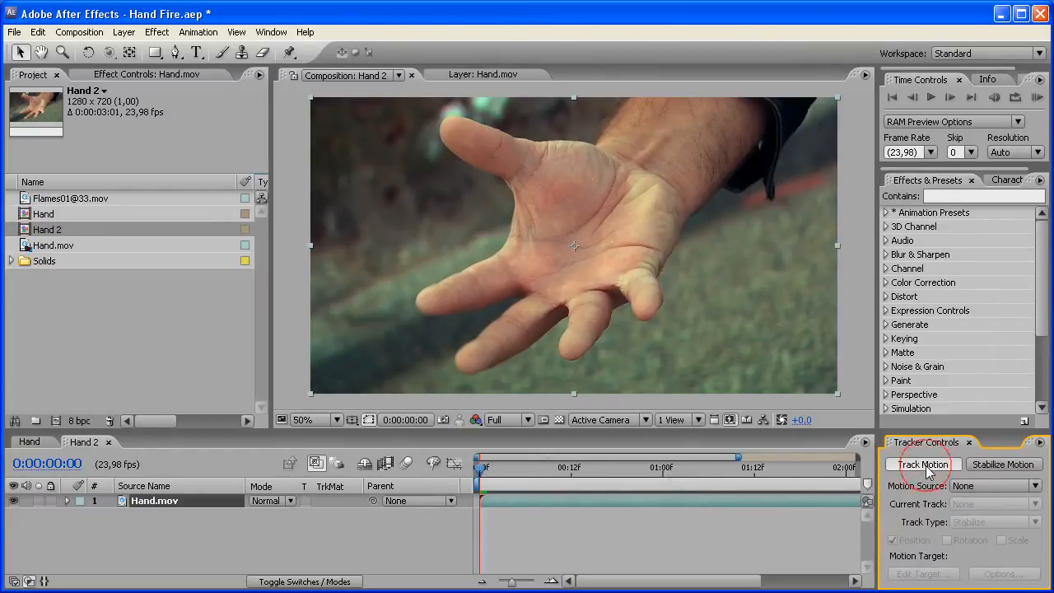
left_click(923, 464)
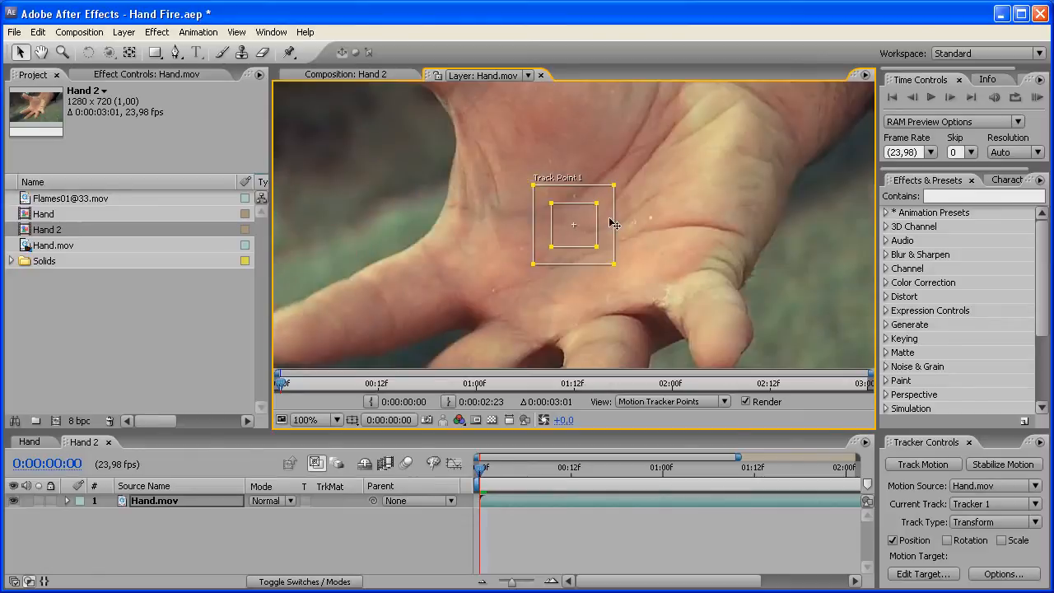
left_click(335, 419)
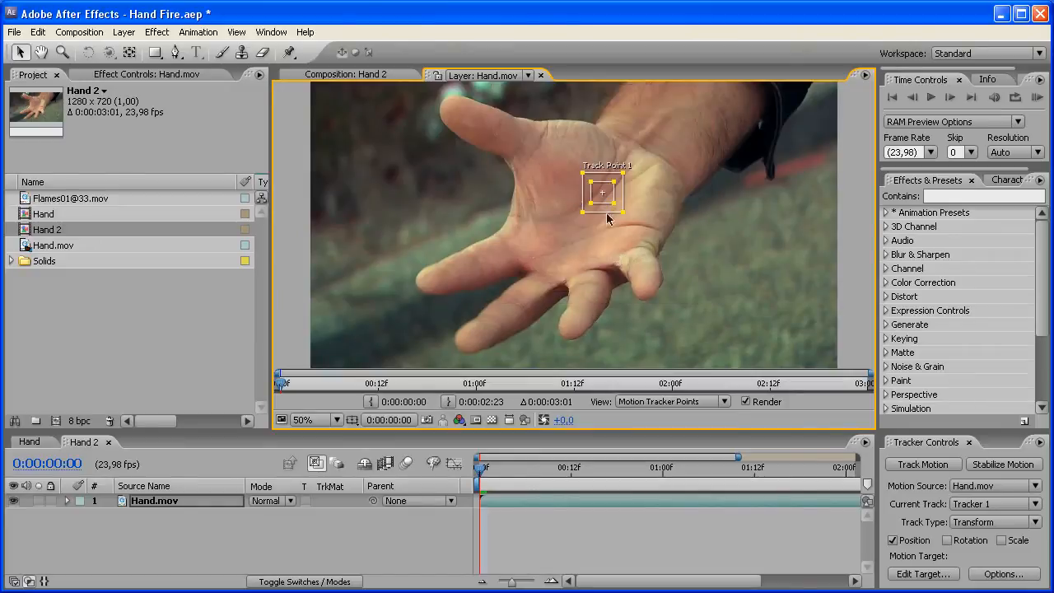
mouse_move(613, 212)
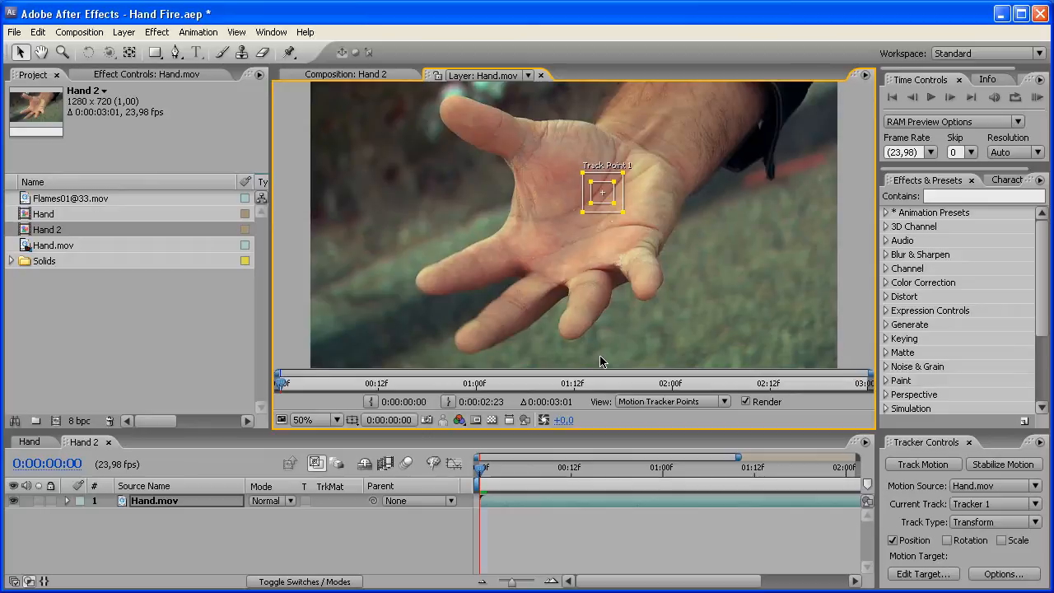
mouse_move(602, 204)
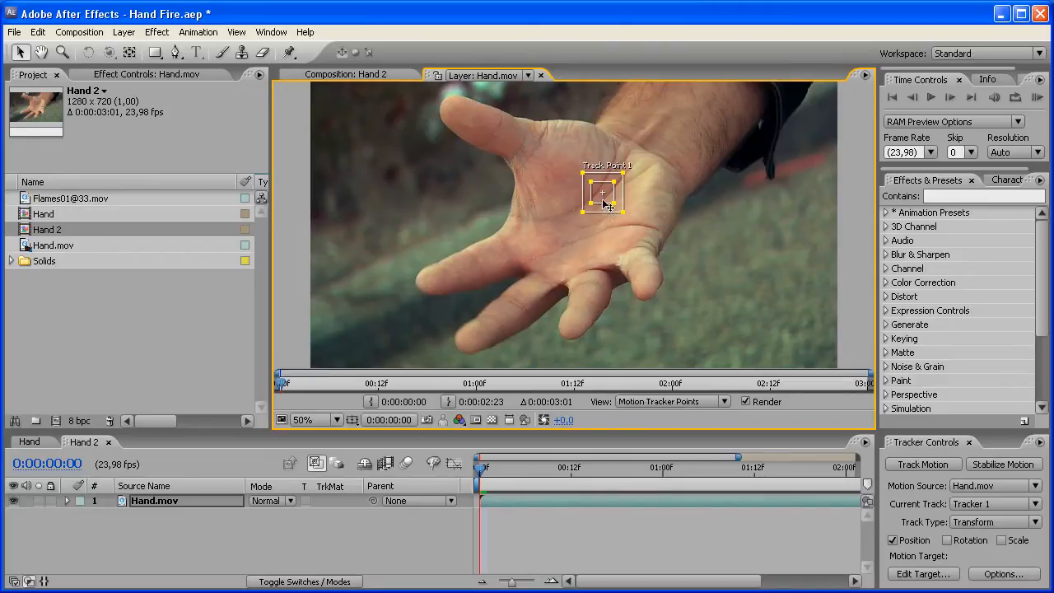
mouse_move(124, 32)
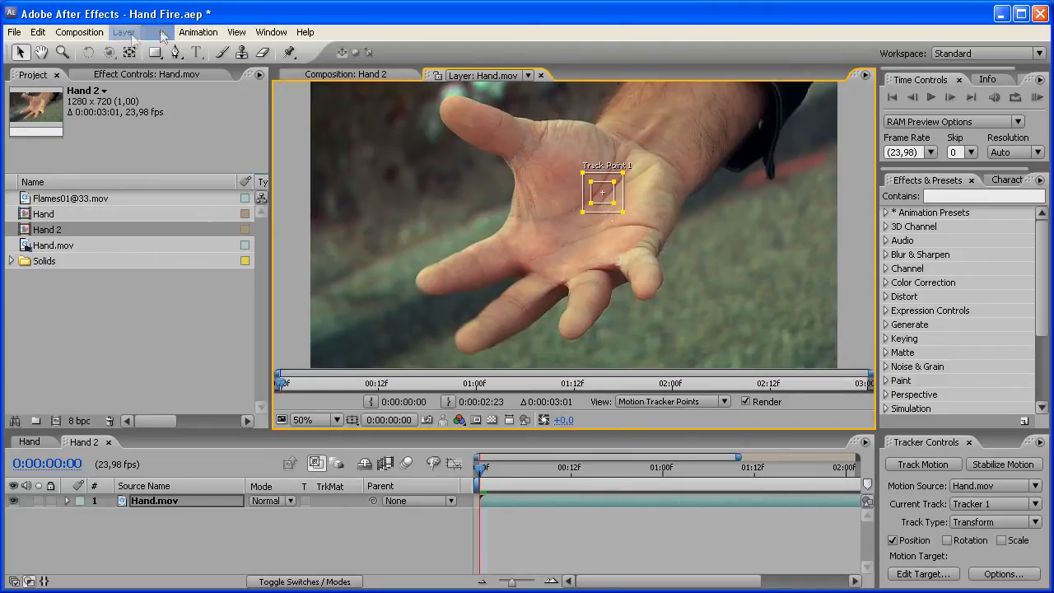
Add a null object to Hand 2 and make it the tracker's motion target.
left_click(124, 31)
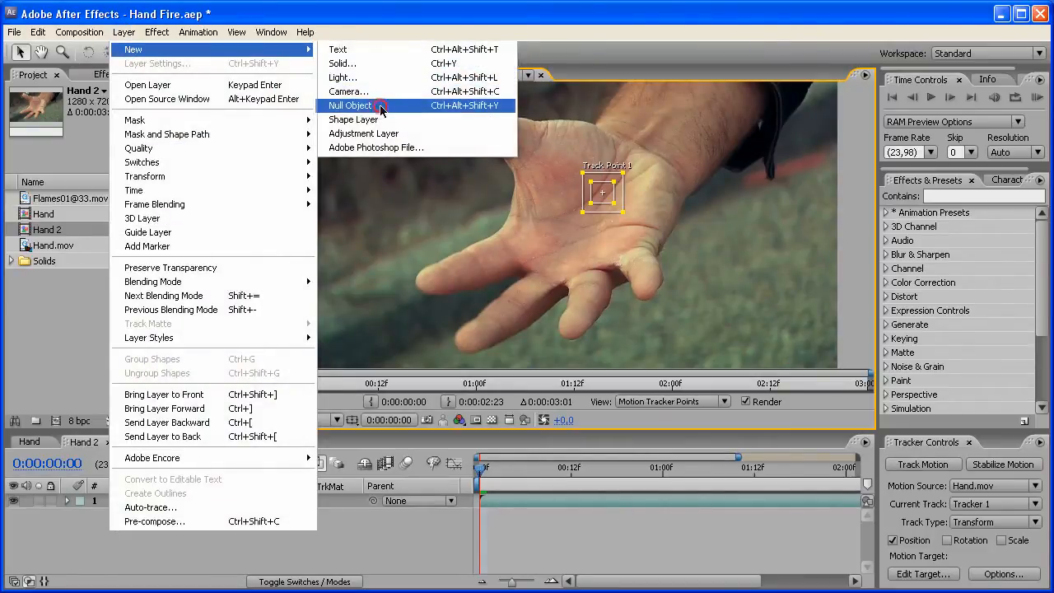
left_click(350, 105)
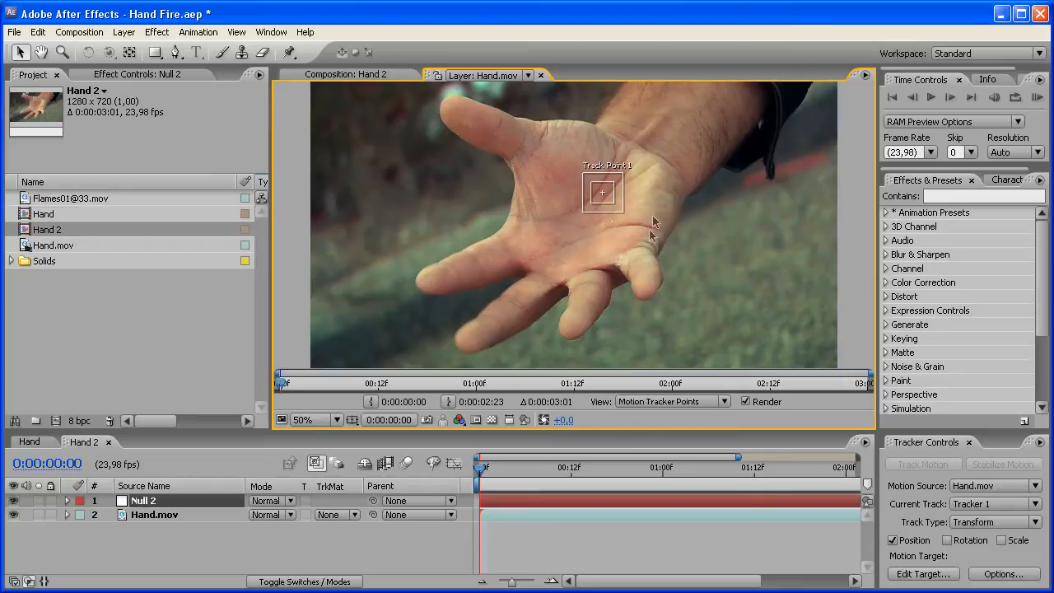
mouse_move(893, 567)
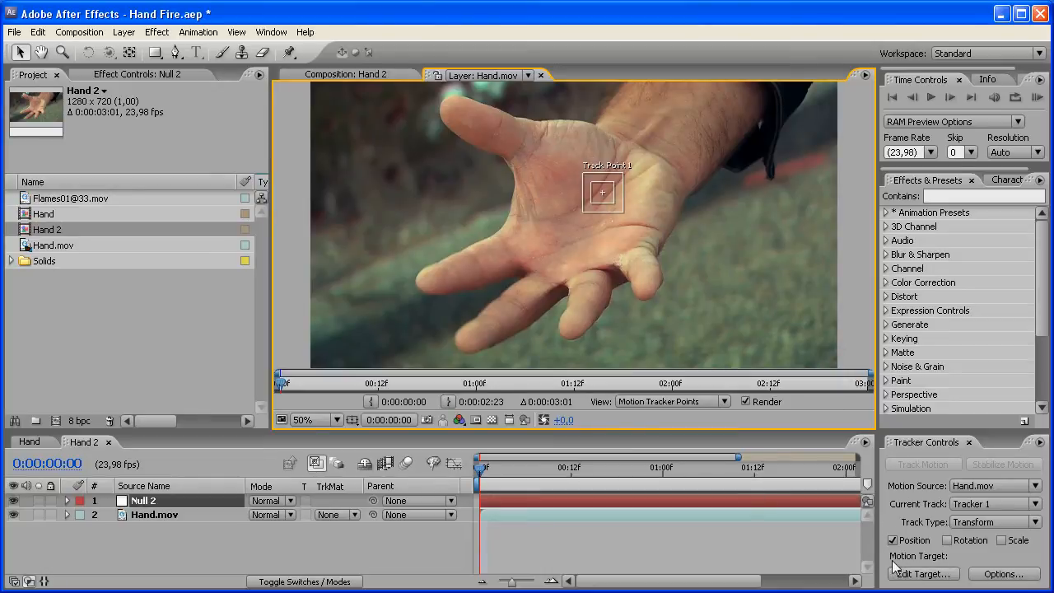
mouse_move(772, 428)
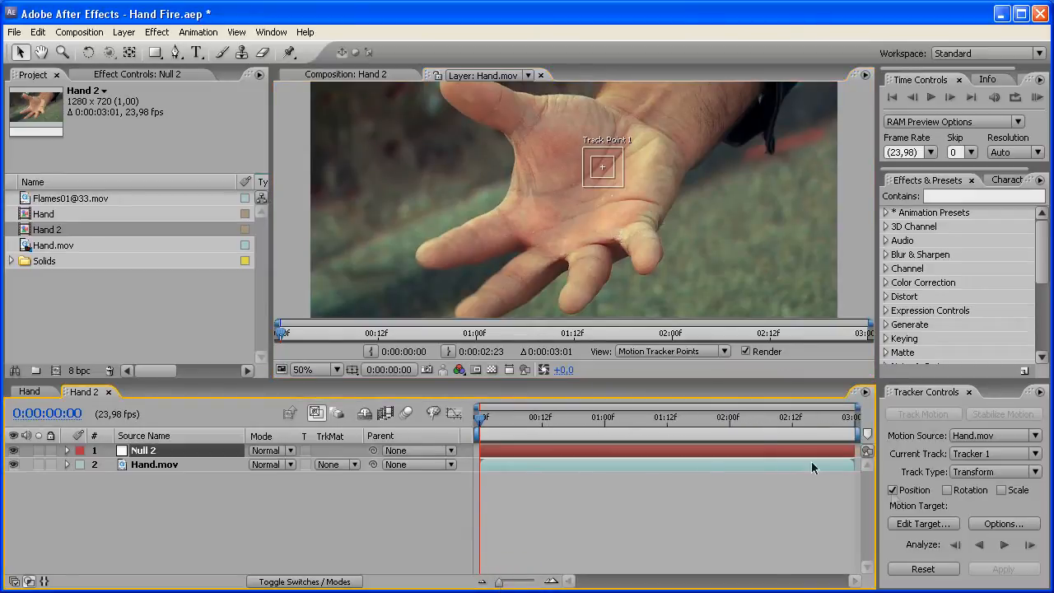
mouse_move(912, 534)
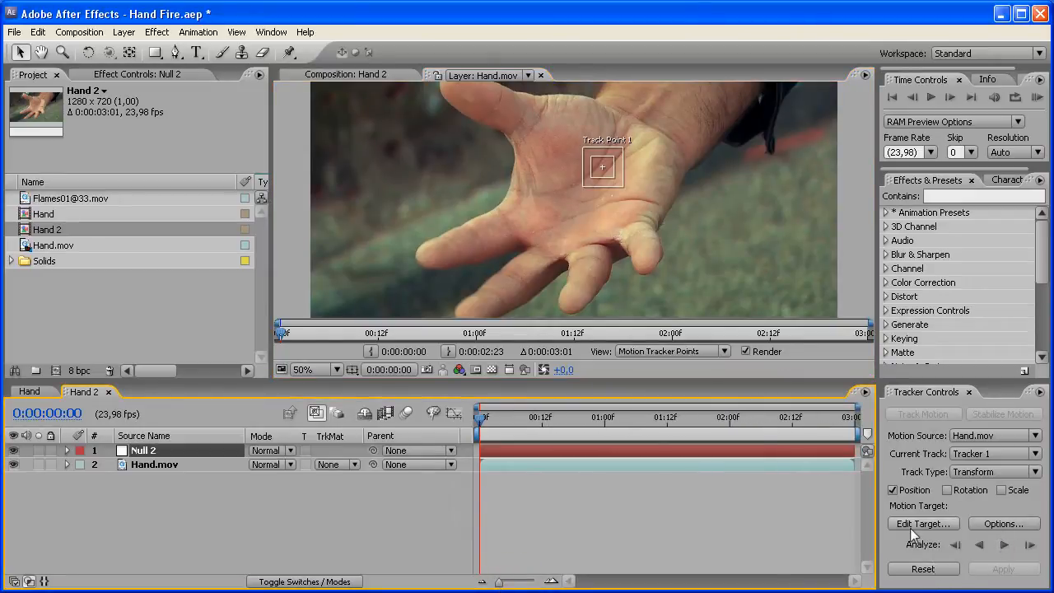
left_click(922, 523)
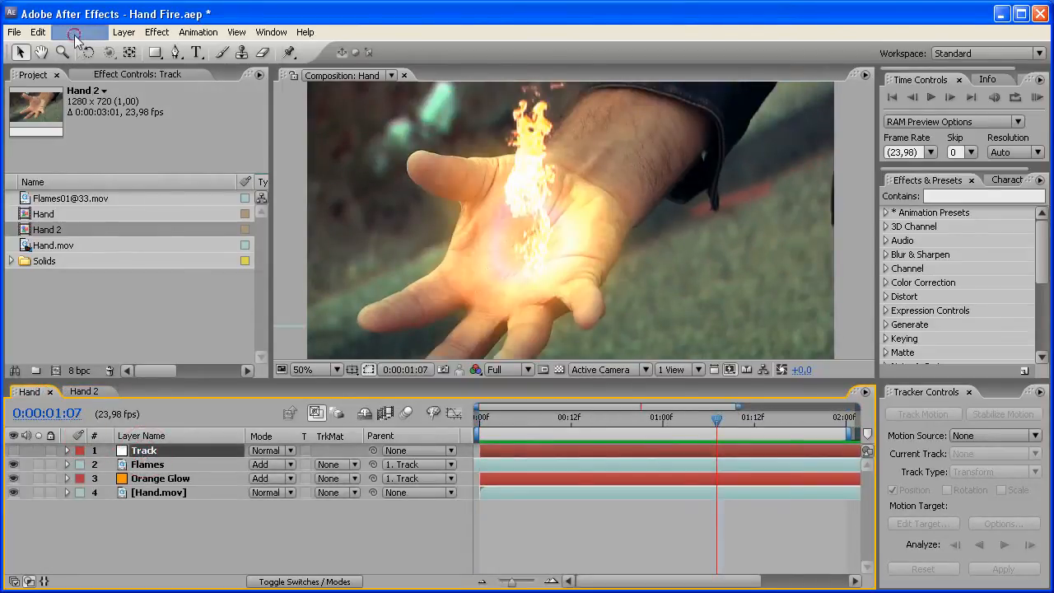
Rename the null to Tracker, apply the palm track keyframes, and return to 0:00.
left_click(37, 31)
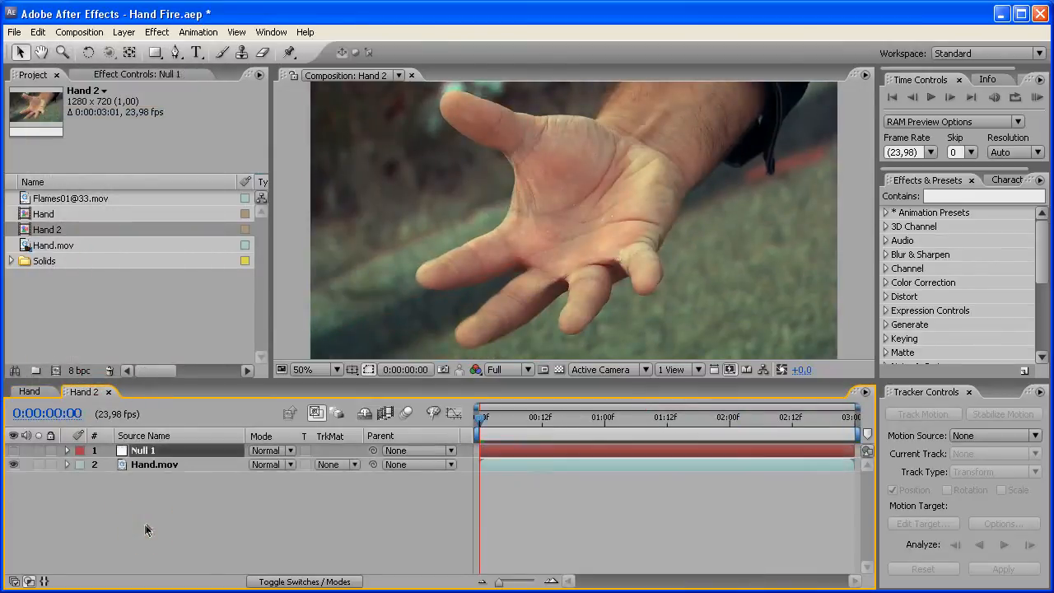
double_click(143, 450)
type("Tracker")
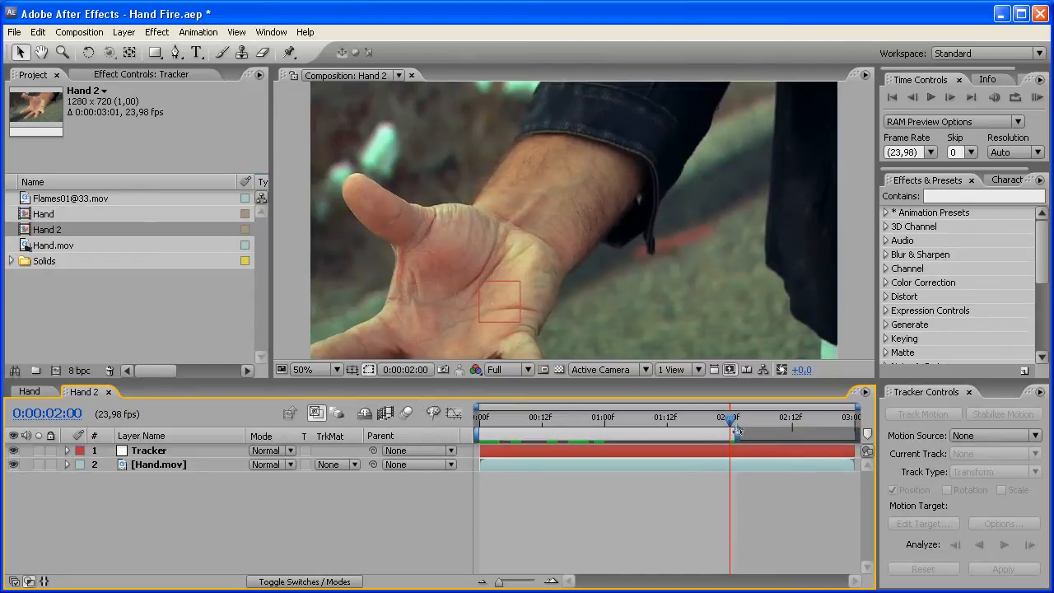
left_click_drag(731, 421, 720, 421)
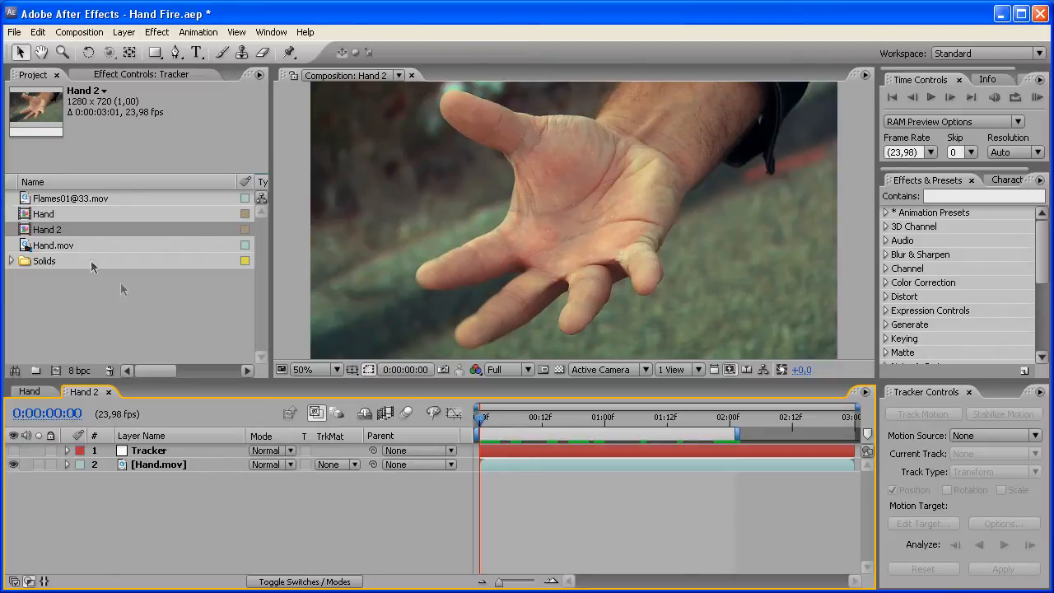
left_click(71, 197)
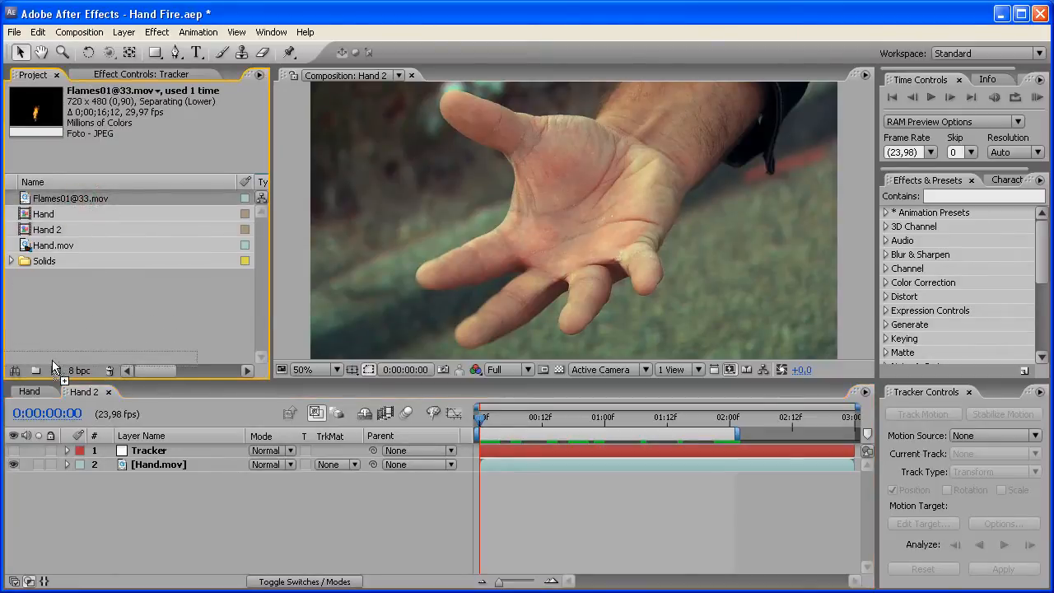
double_click(70, 197)
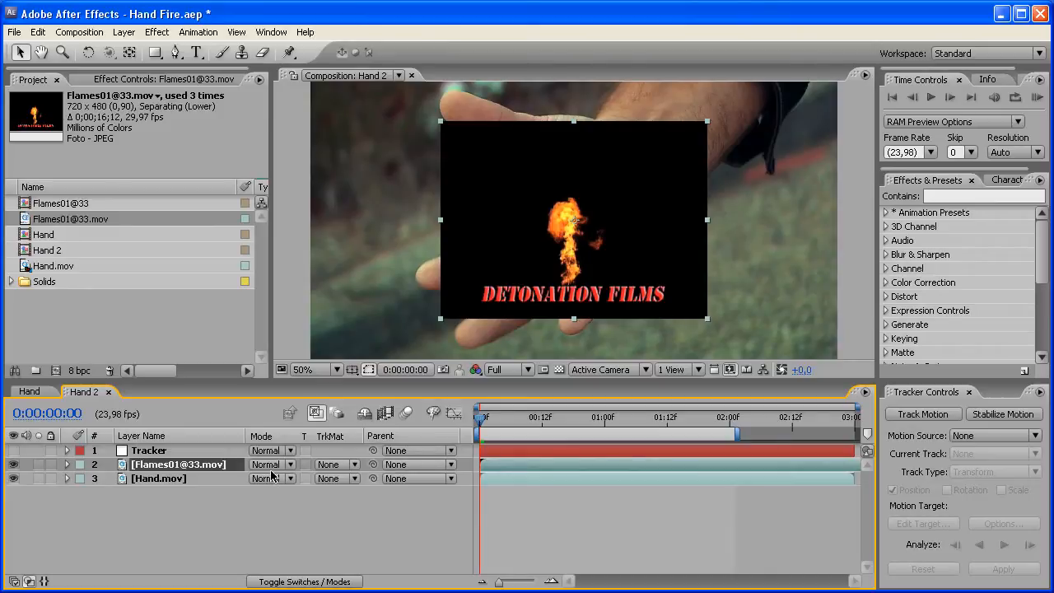
left_click(270, 464)
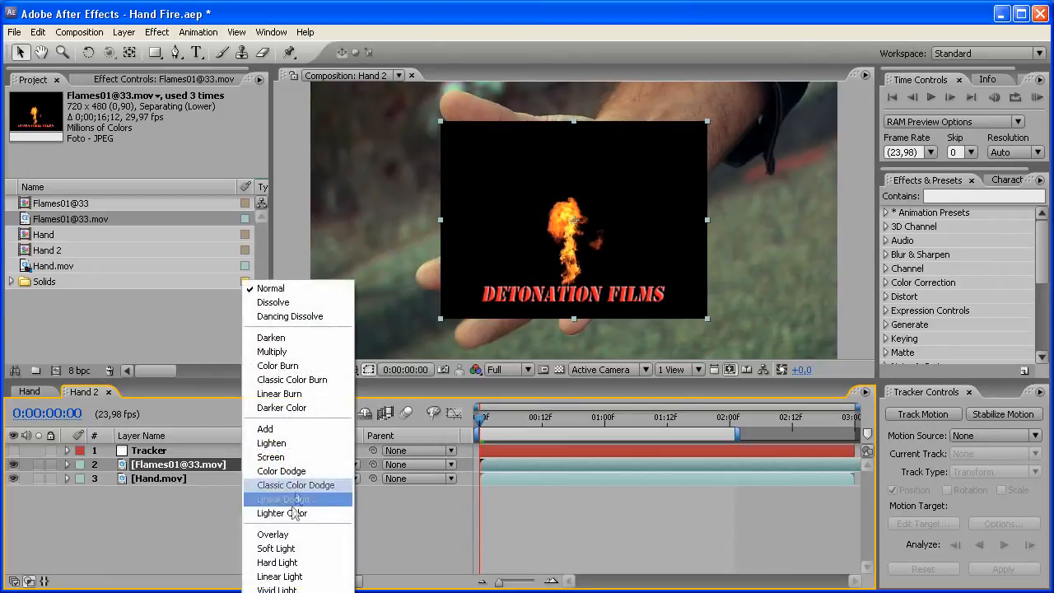
left_click(264, 428)
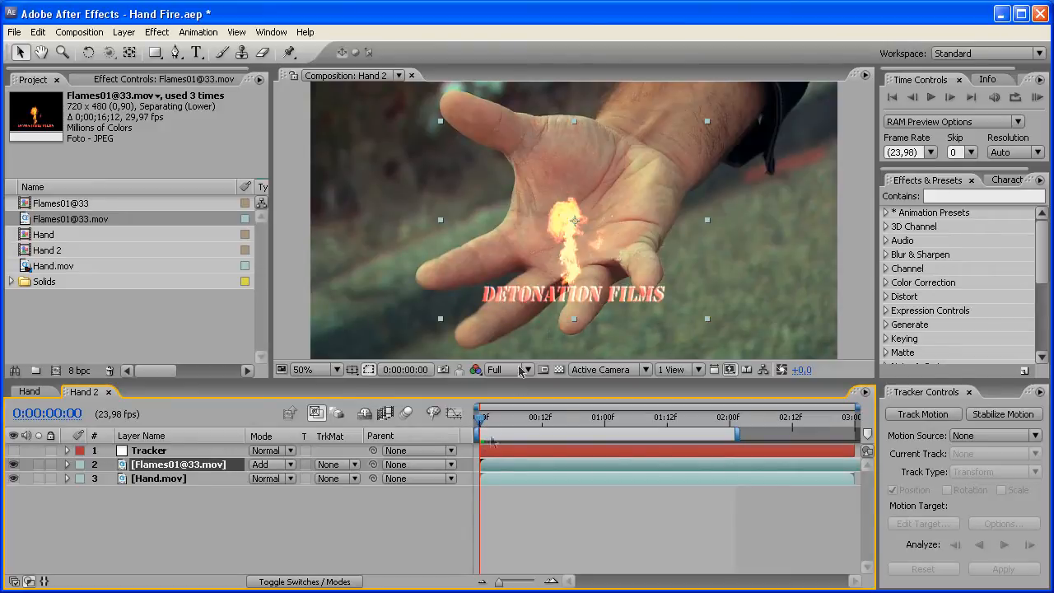
mouse_move(490, 432)
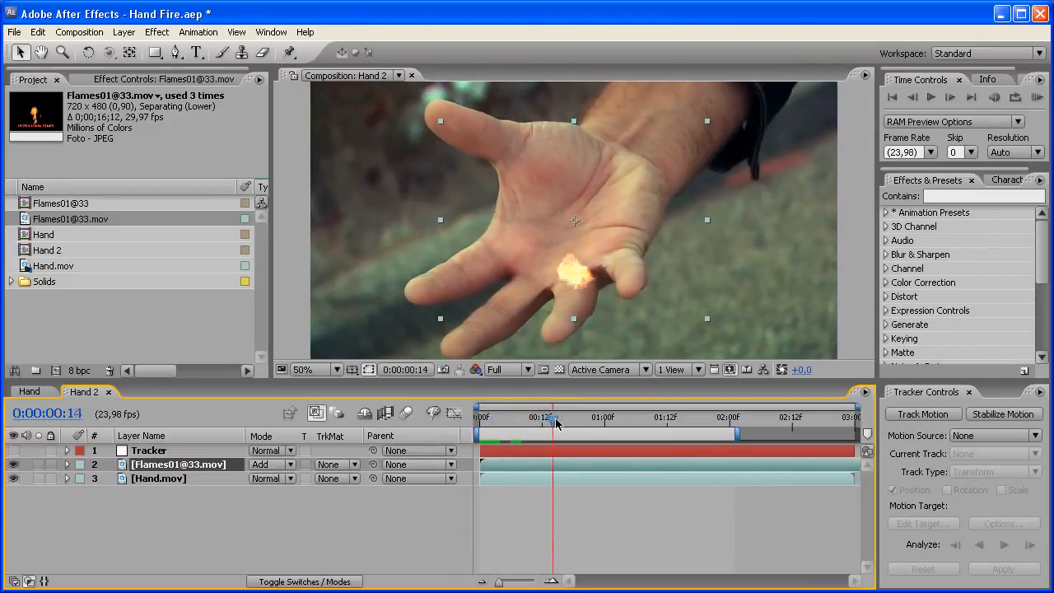
Scrub through time to check the enlarged flame sitting on the palm.
left_click_drag(551, 422, 532, 421)
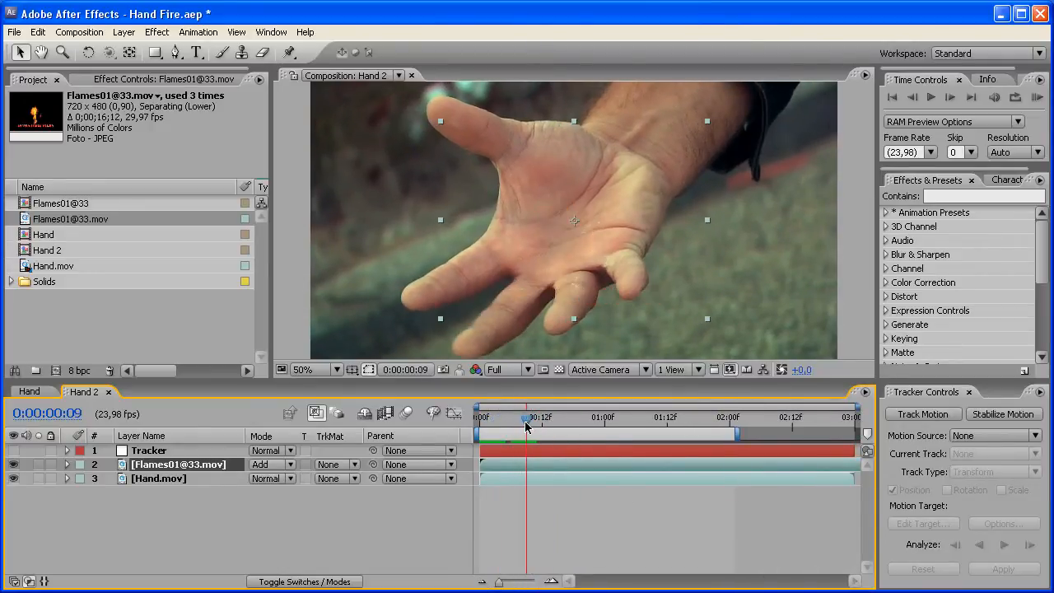
left_click_drag(525, 419, 481, 418)
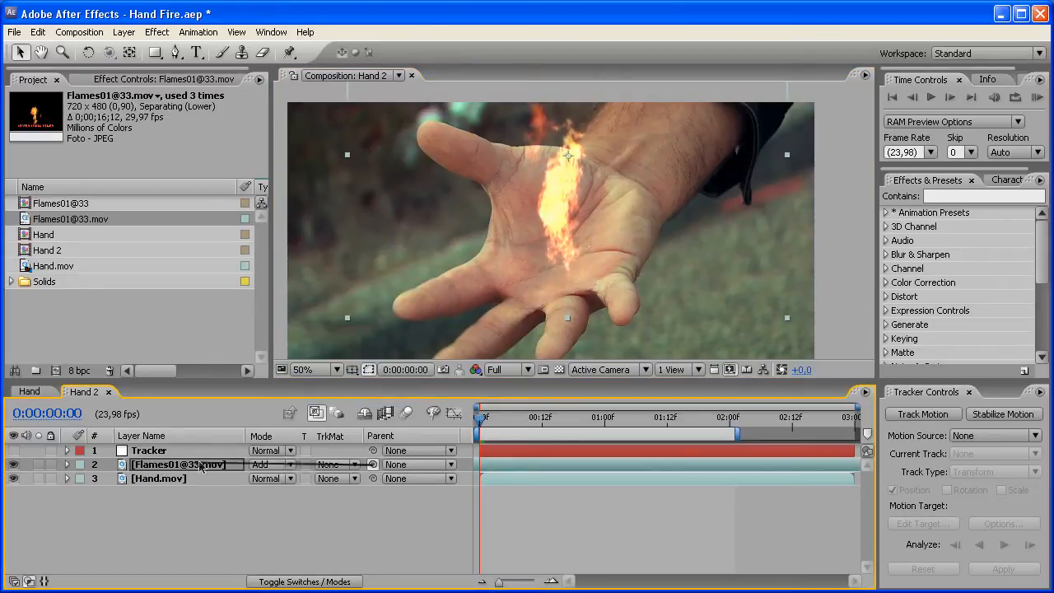
Parent the flames layer to the Tracker null and preview the result.
left_click(419, 464)
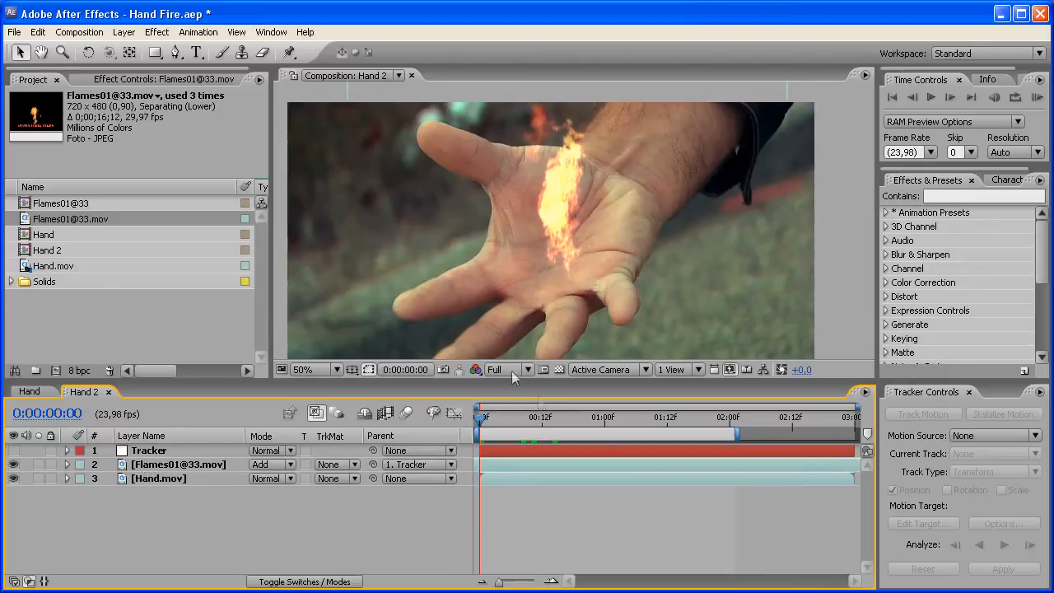
left_click(590, 418)
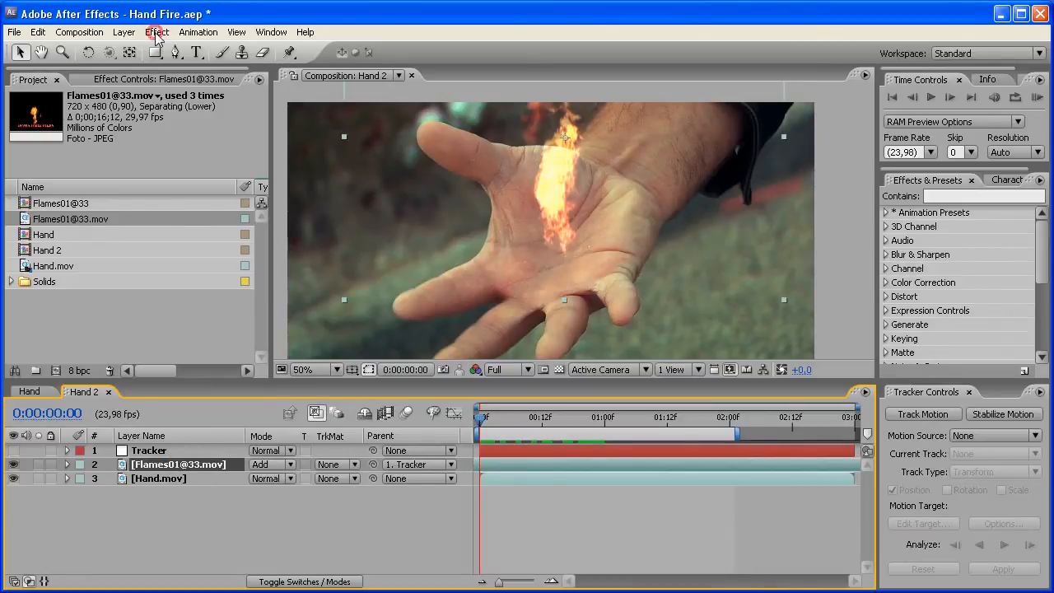
Add Curves to the flame layer with an S-shaped contrast curve, then collapse it.
left_click(157, 32)
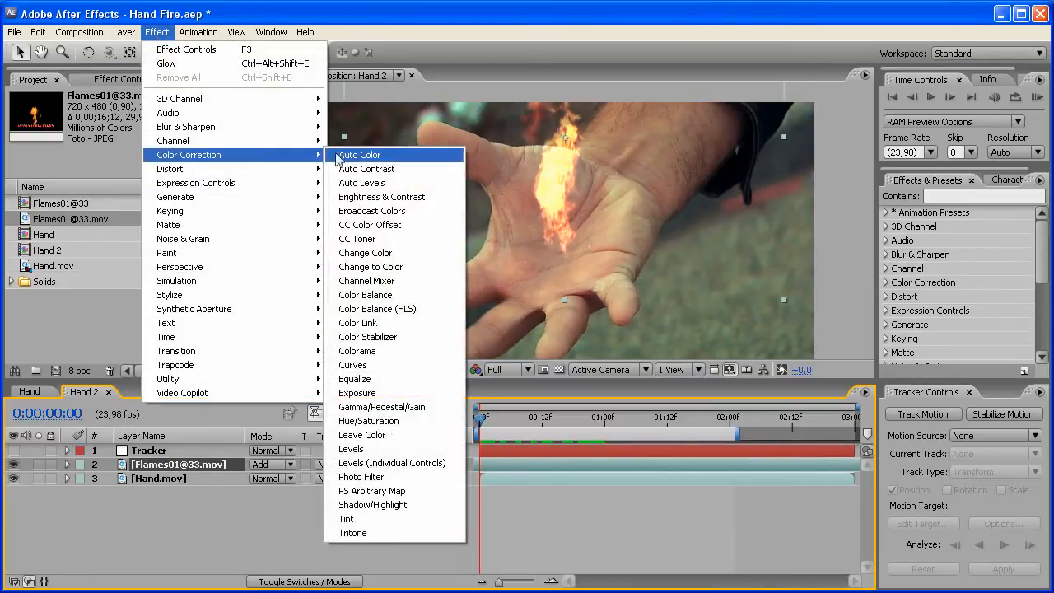
mouse_move(367, 337)
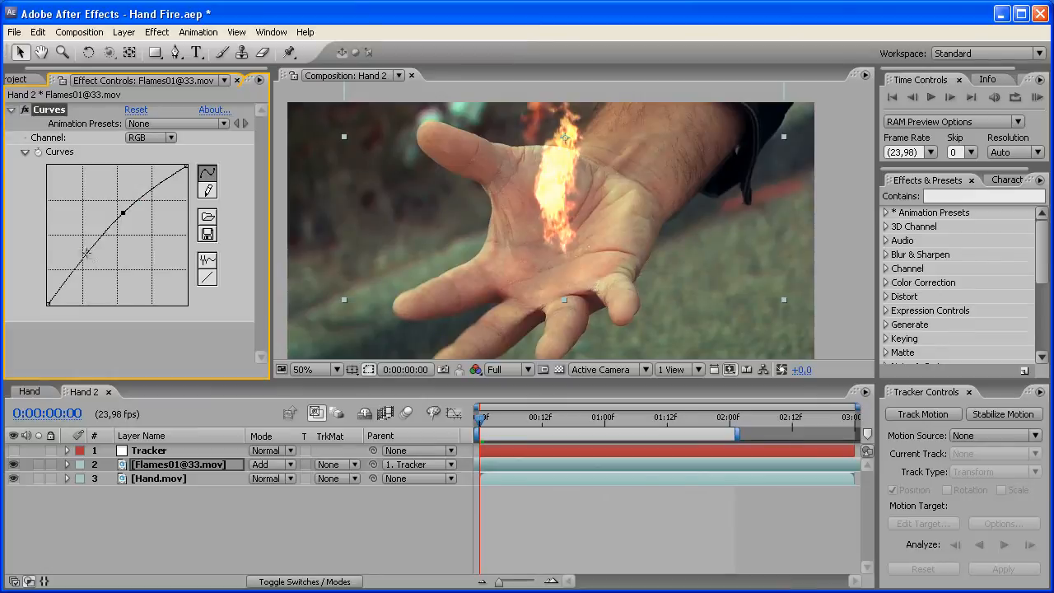
left_click_drag(123, 214, 93, 259)
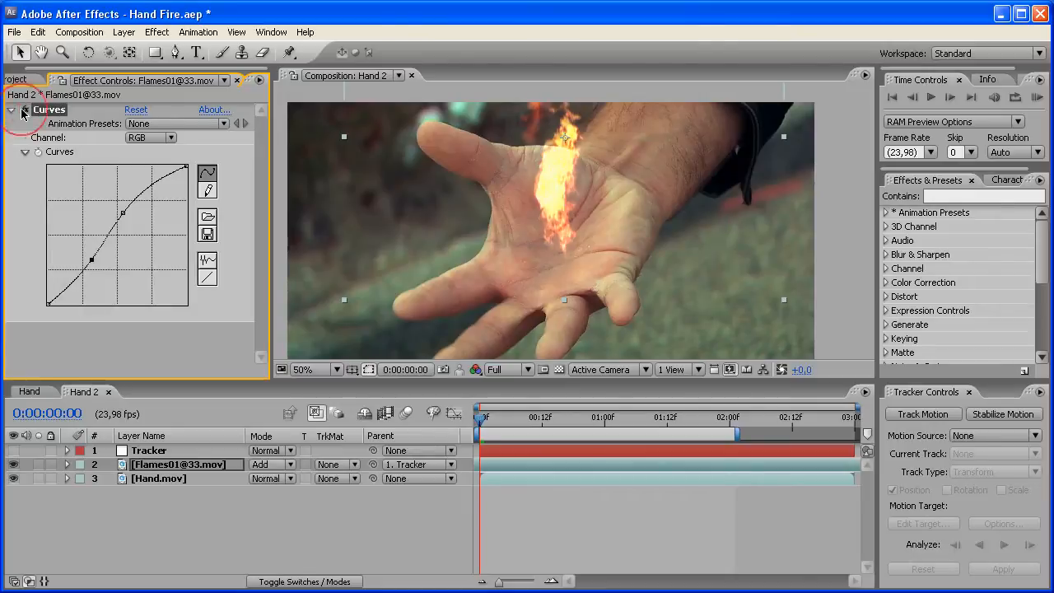
left_click(24, 109)
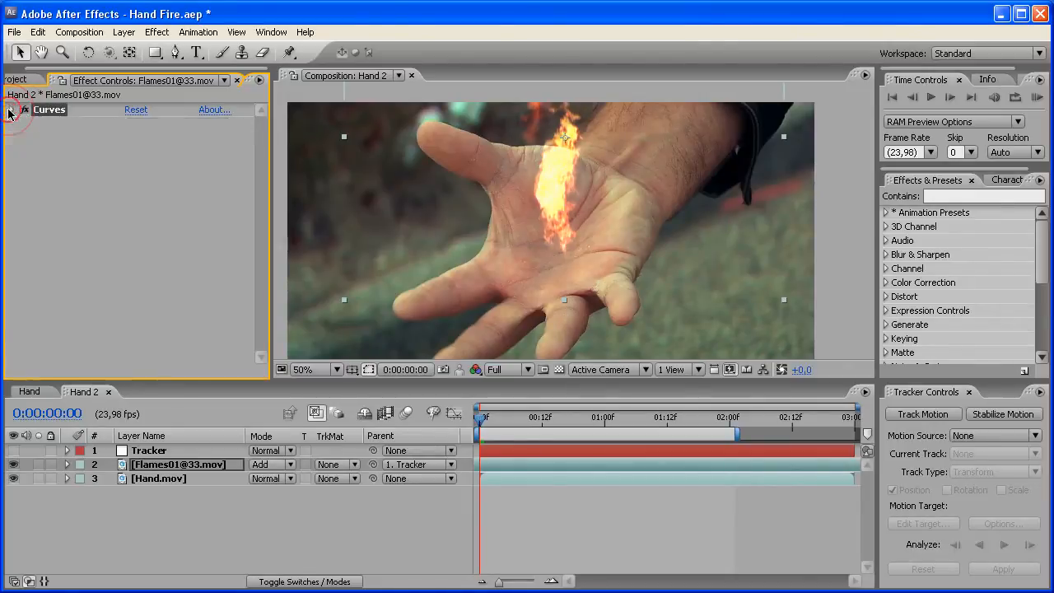
left_click(12, 109)
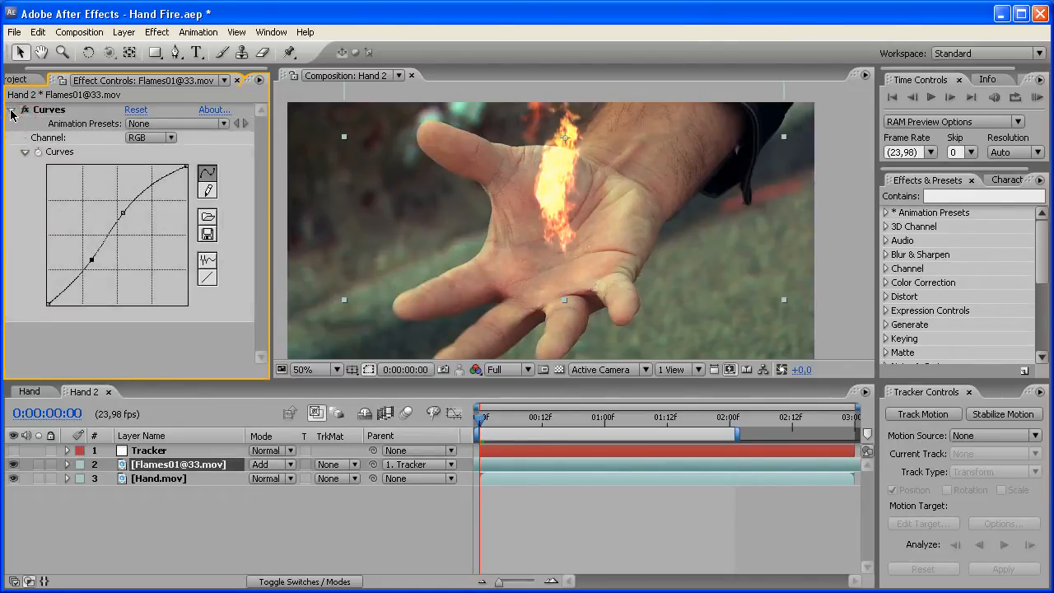
left_click(12, 109)
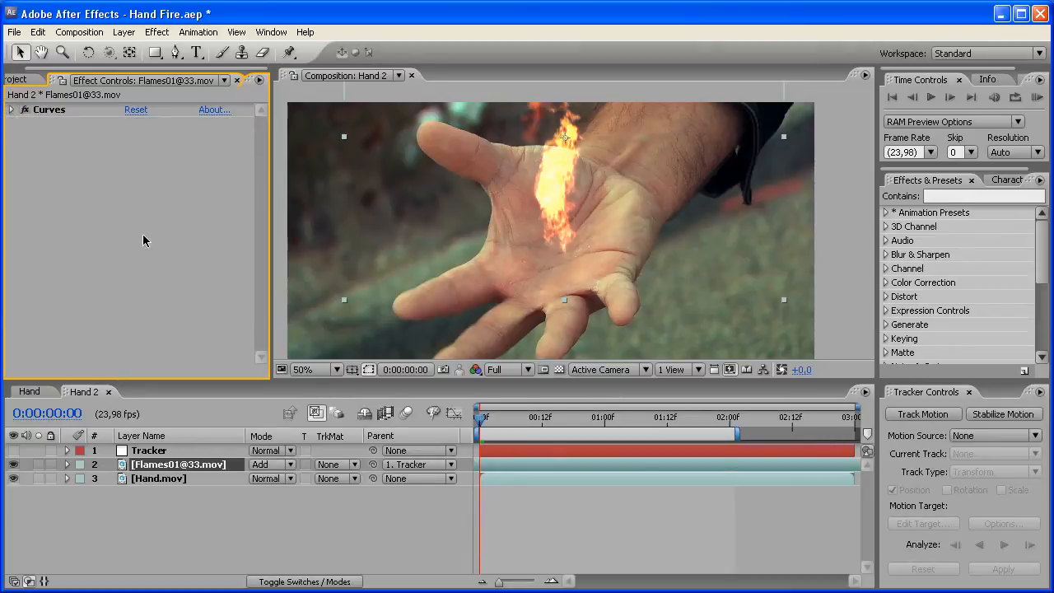
mouse_move(171, 192)
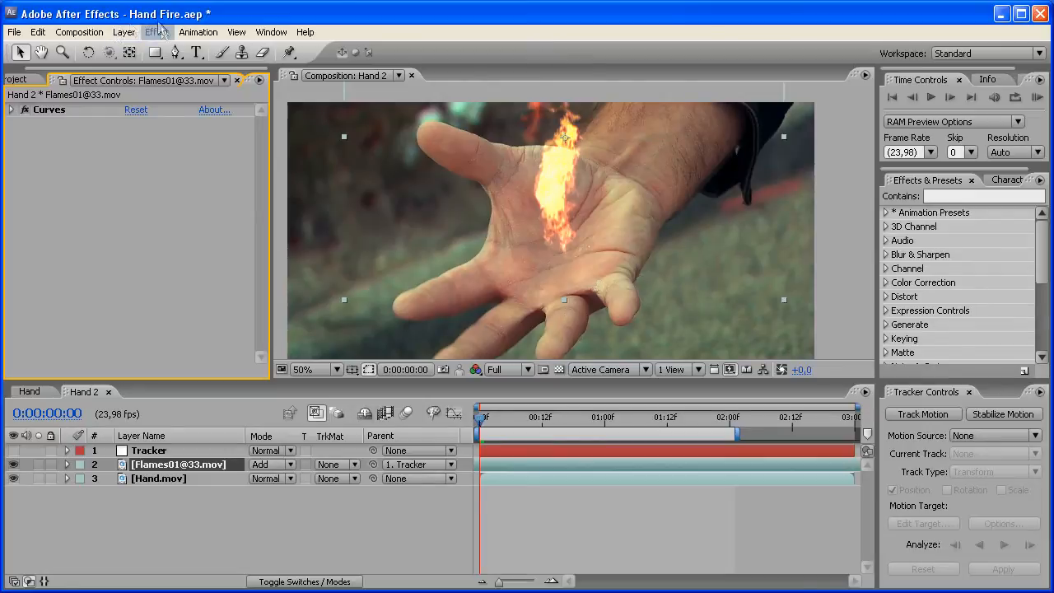
Apply a Blur & Sharpen > Sharpen effect to the flames layer.
left_click(156, 31)
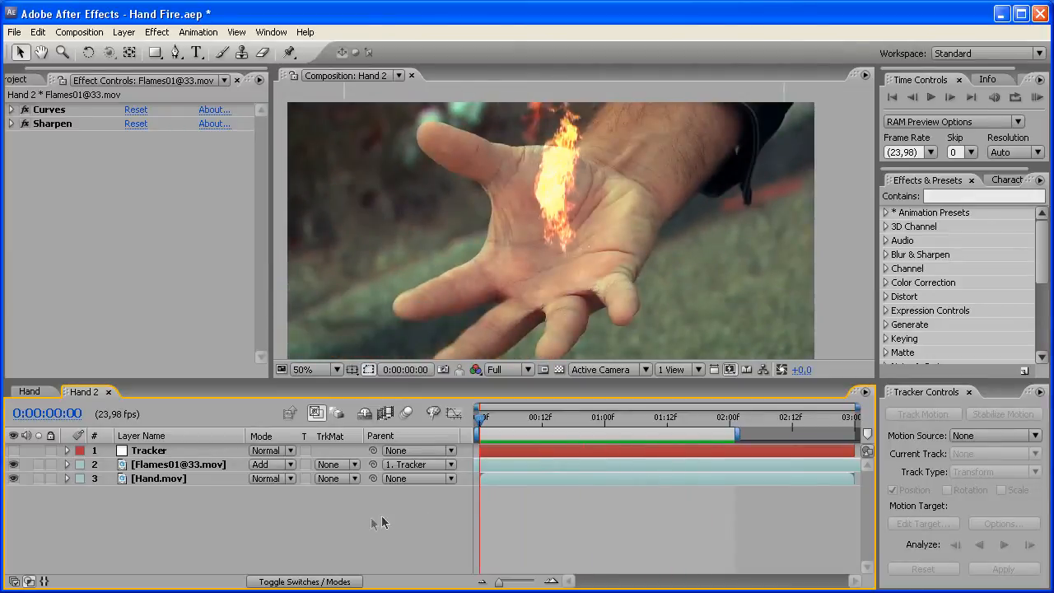
left_click(125, 31)
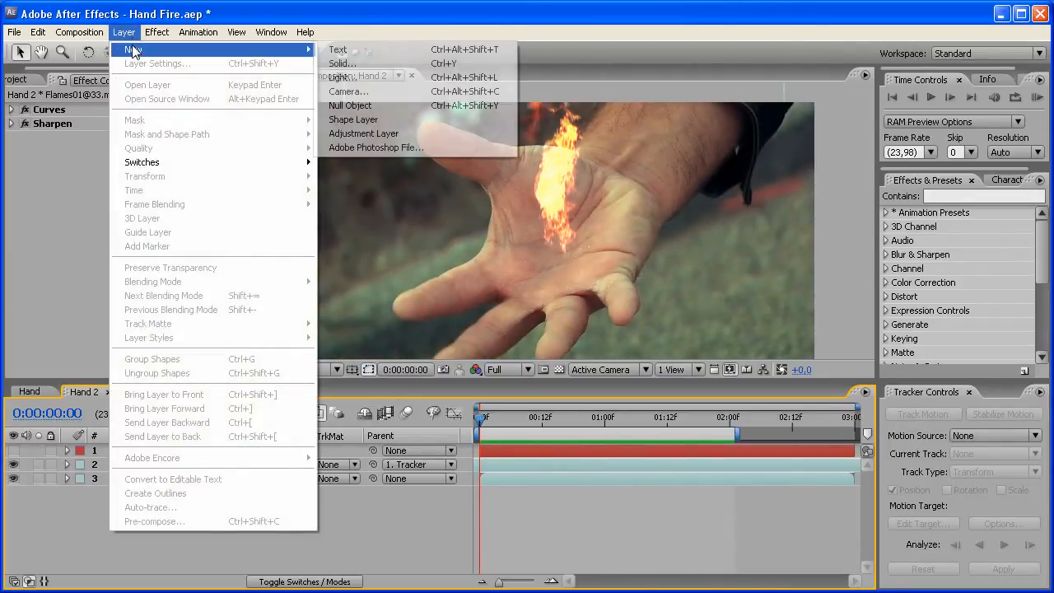
Create a comp-sized orange solid named 'Orange Glow'.
left_click(342, 63)
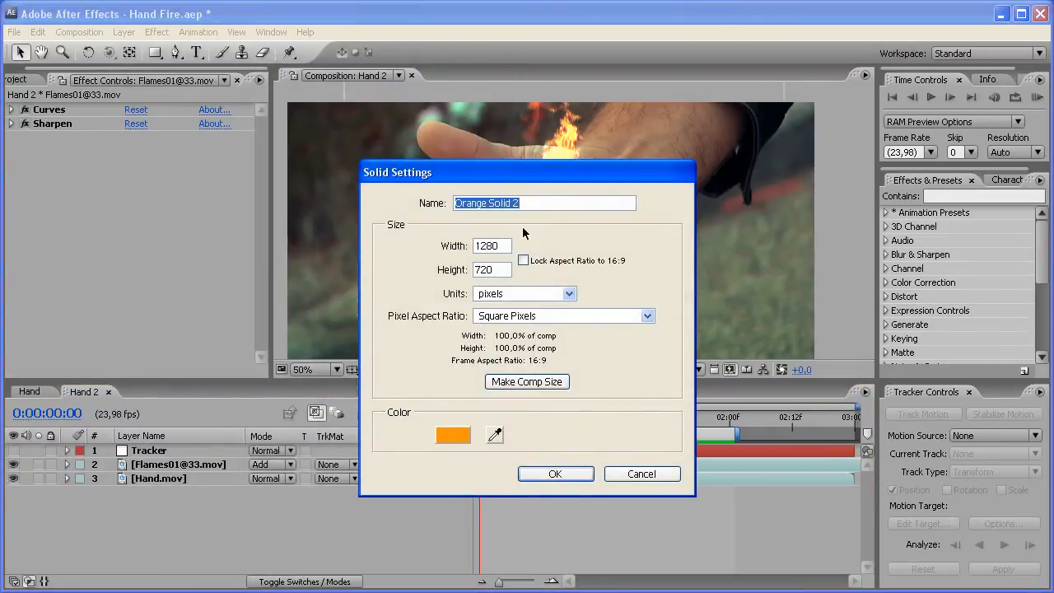
type("Orange Glow")
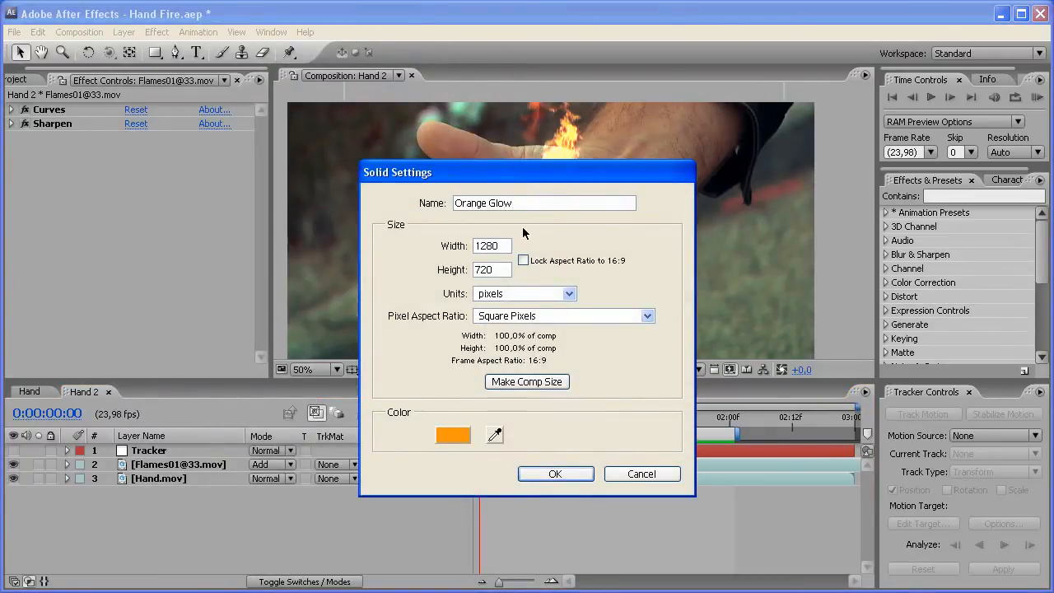
left_click(453, 434)
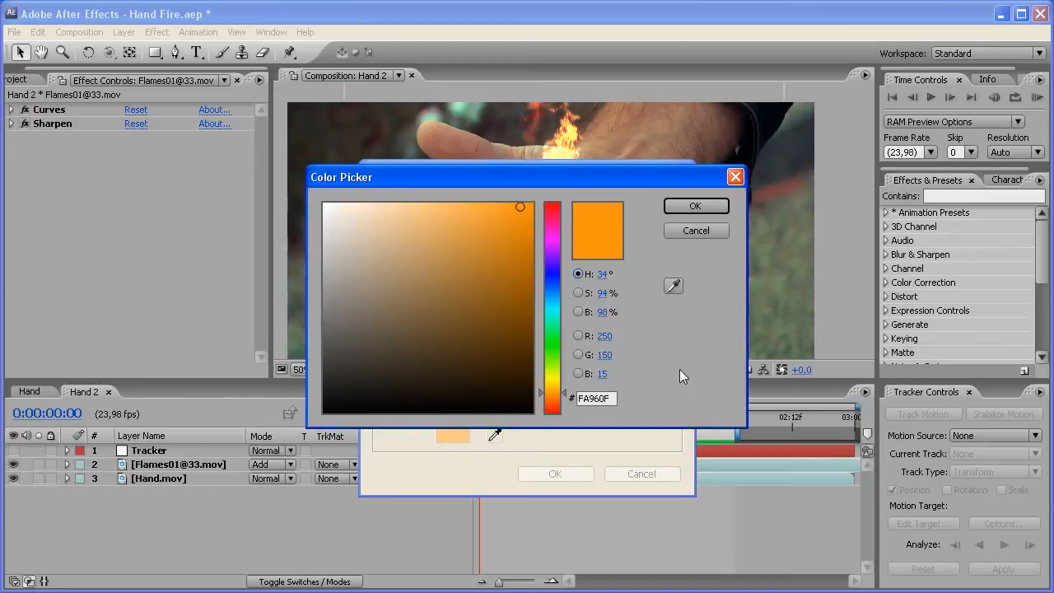
mouse_move(620, 338)
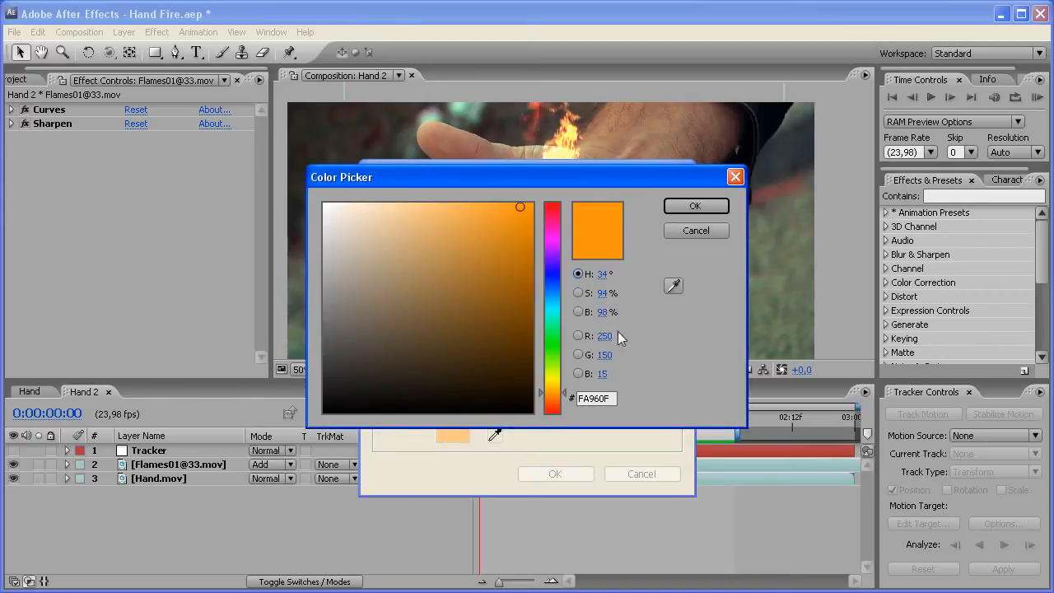
mouse_move(666, 402)
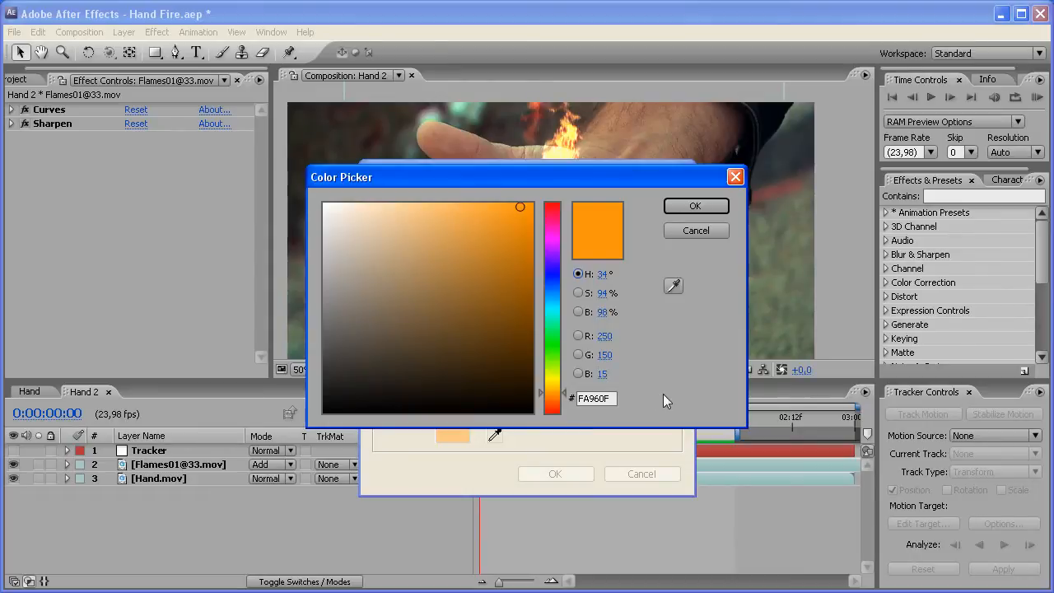
left_click(695, 205)
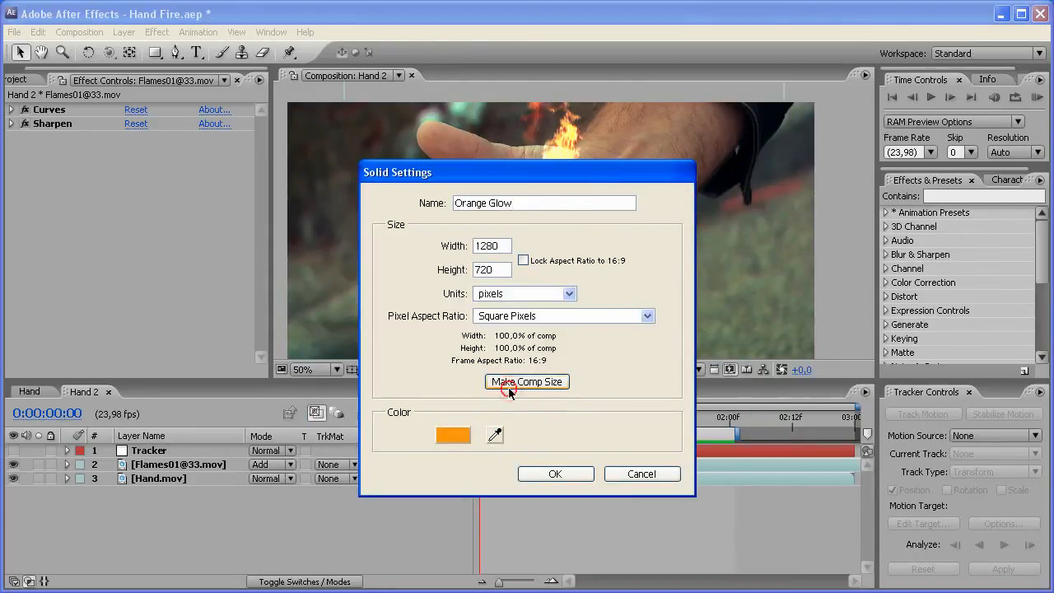
left_click(554, 474)
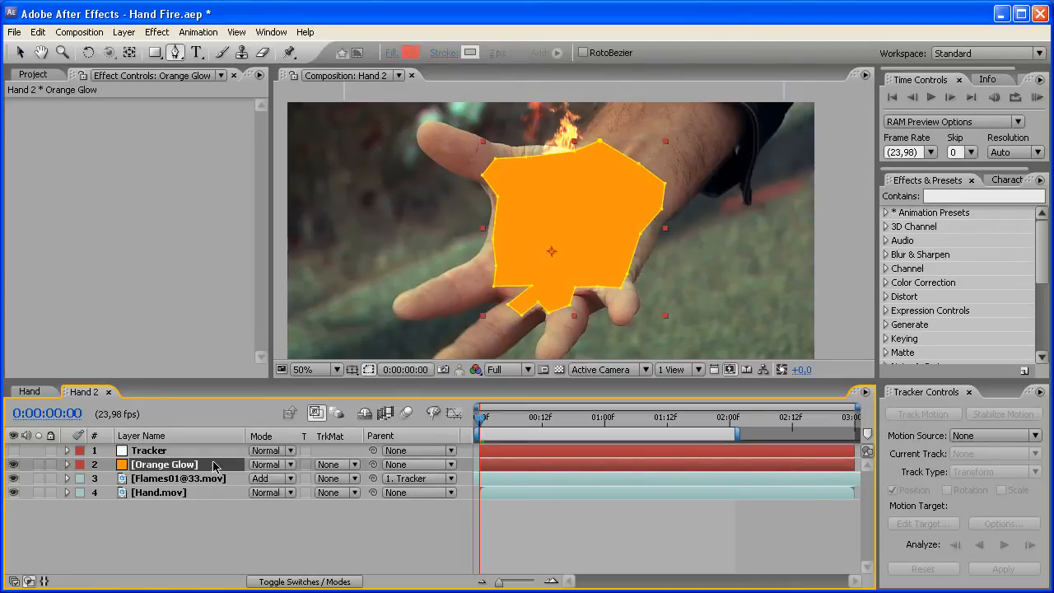
Select the Orange Glow layer for masking.
left_click(67, 463)
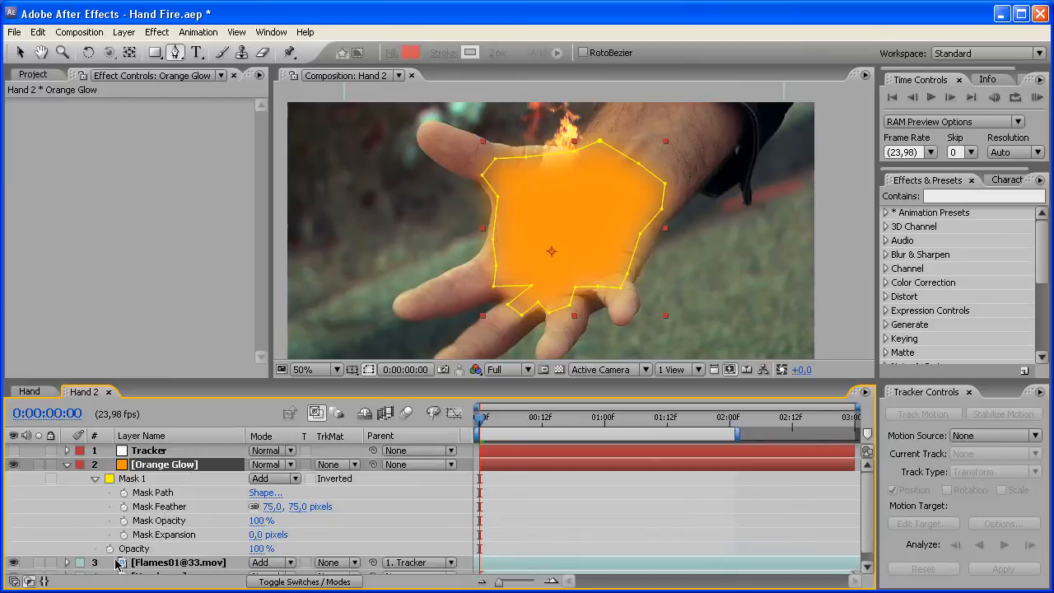
Collapse Orange Glow's properties, set its blend mode to Add, and reselect the layer.
double_click(261, 548)
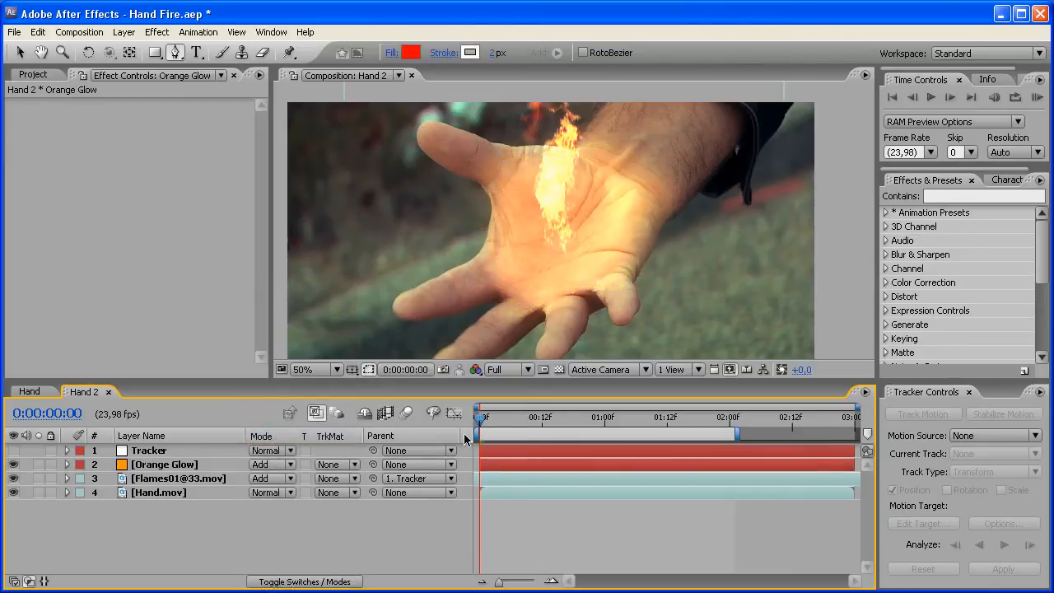
left_click(271, 450)
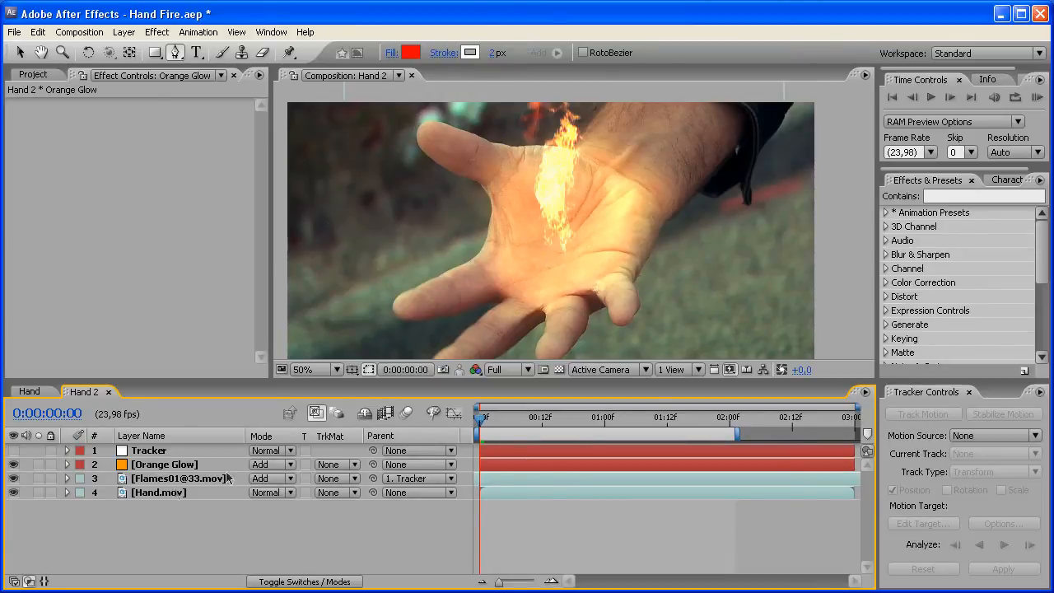
left_click(20, 52)
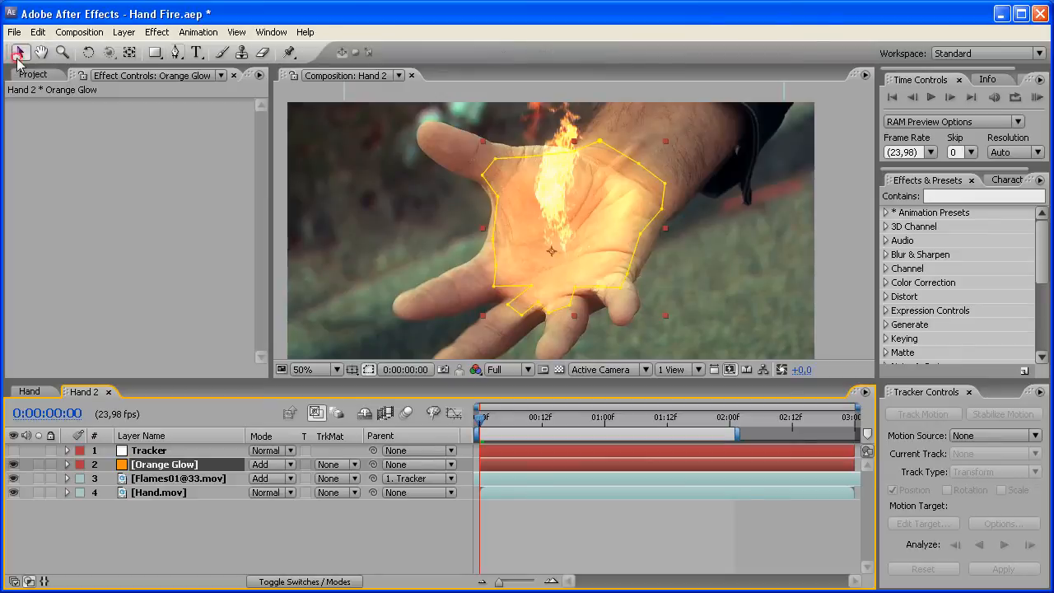
Return to the Selection tool and enter Glow effect values for Orange Glow.
left_click(156, 31)
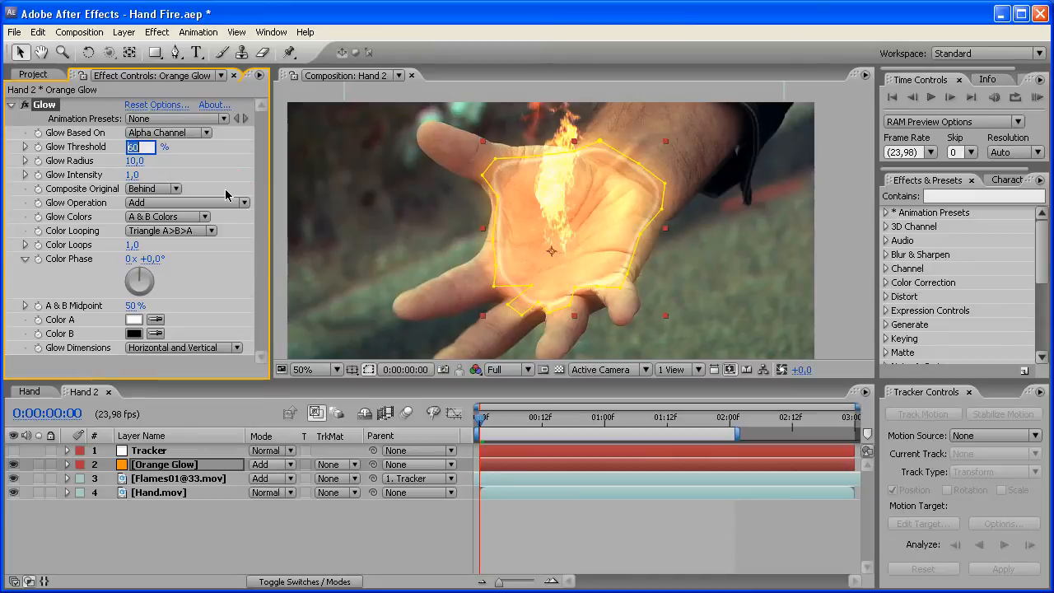
type("95,0")
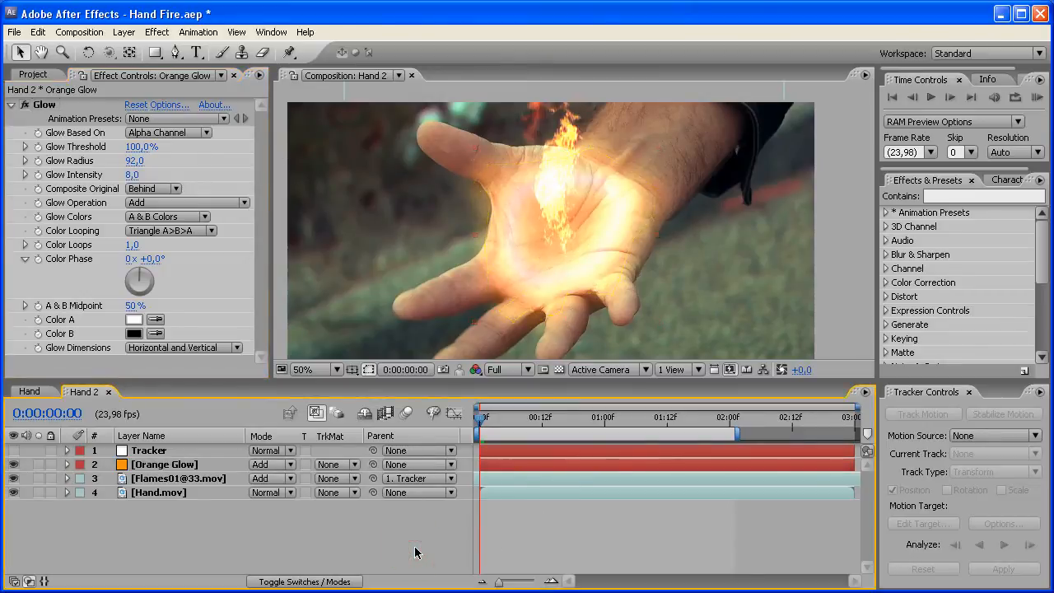
mouse_move(348, 528)
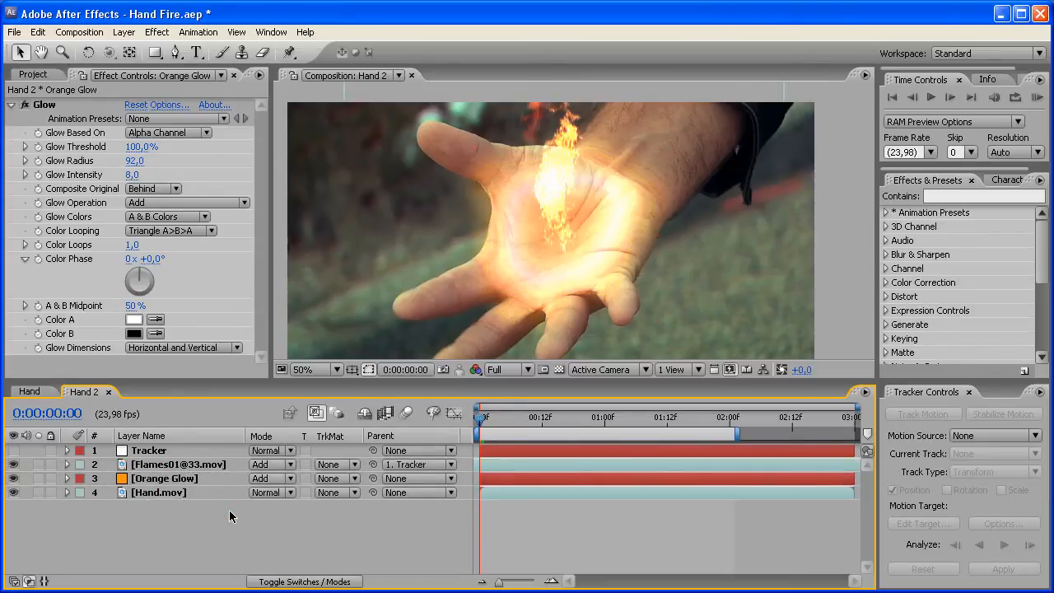
Parent the Orange Glow layer to 1. Tracker.
left_click(178, 464)
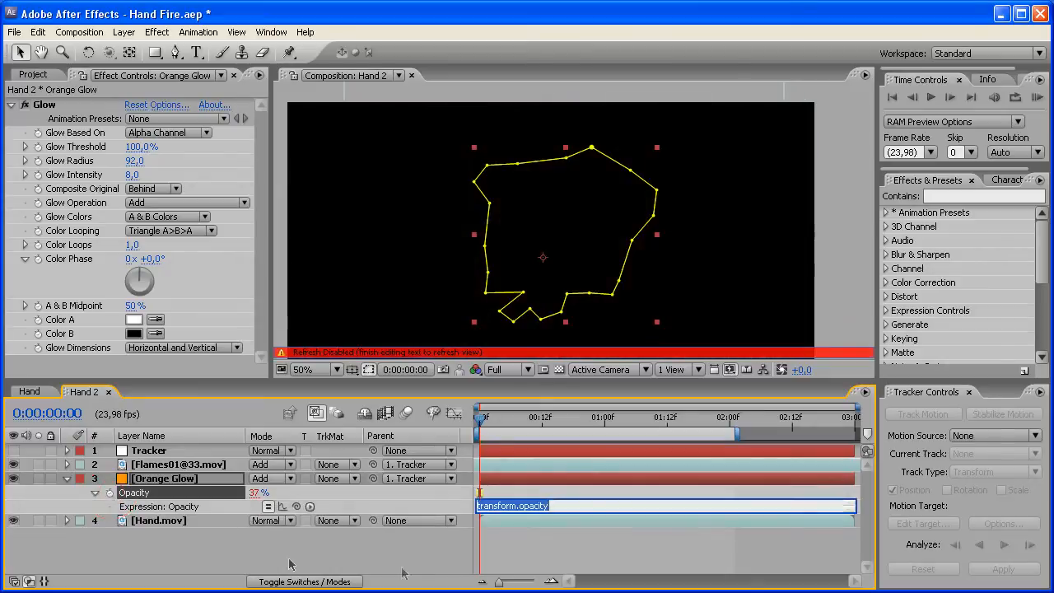
mouse_move(420, 566)
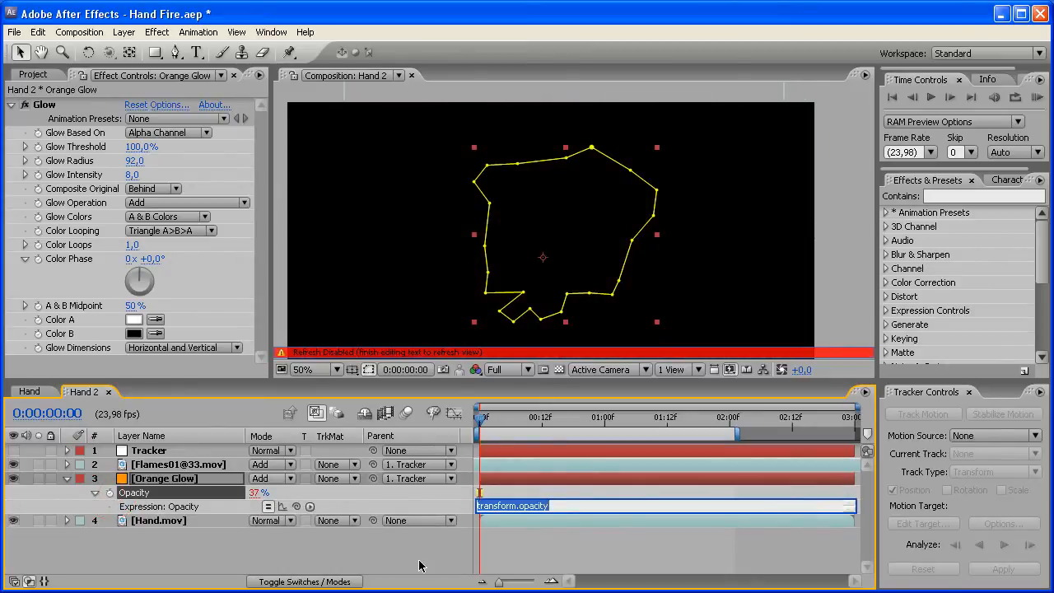
Type the wiggle(10,10) expression into Orange Glow's Opacity expression field.
type("wiggle")
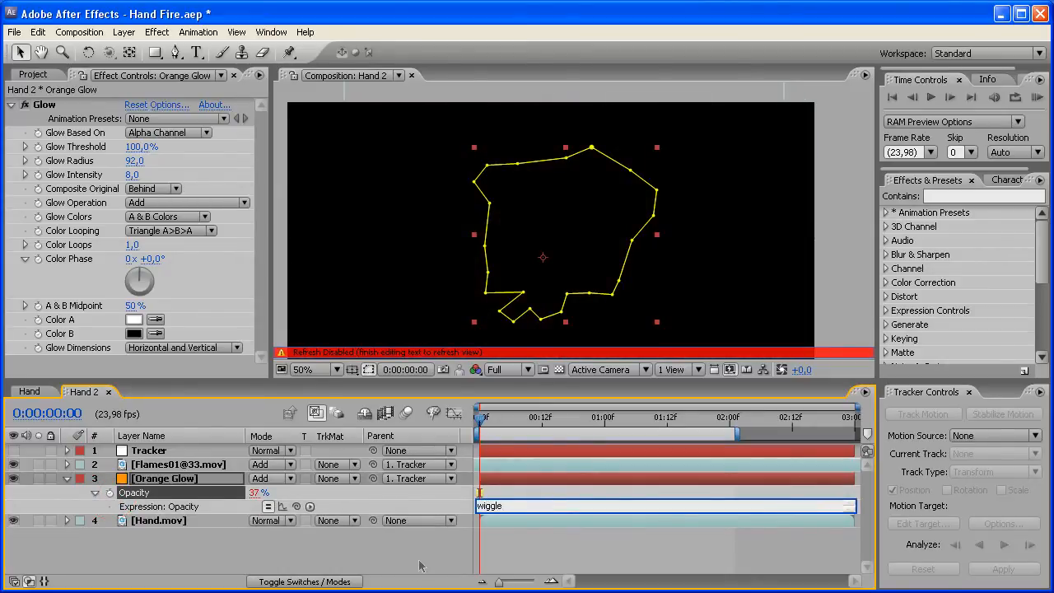
type("(10,10")
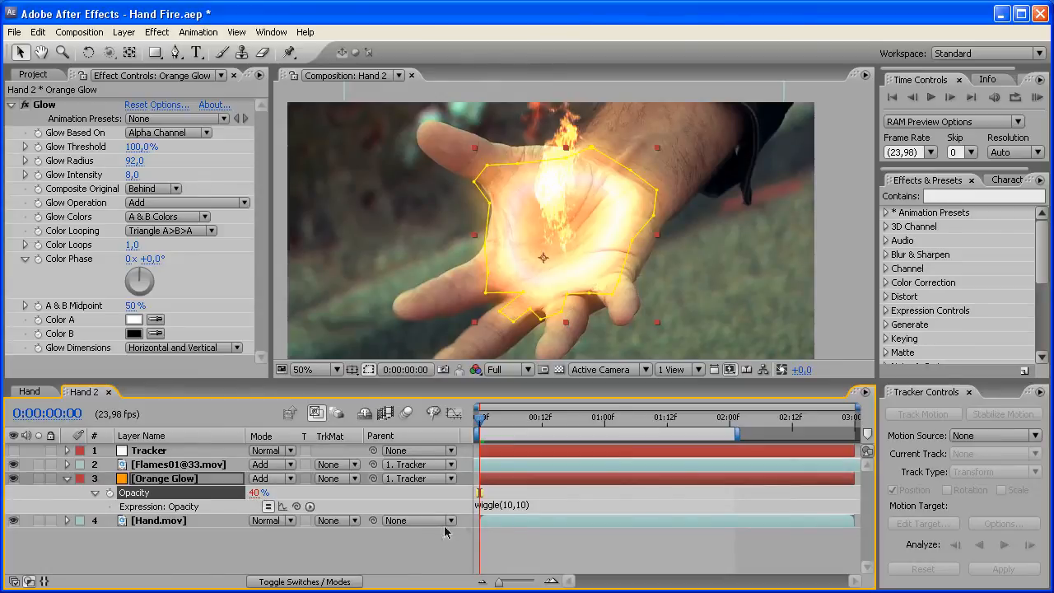
mouse_move(508, 512)
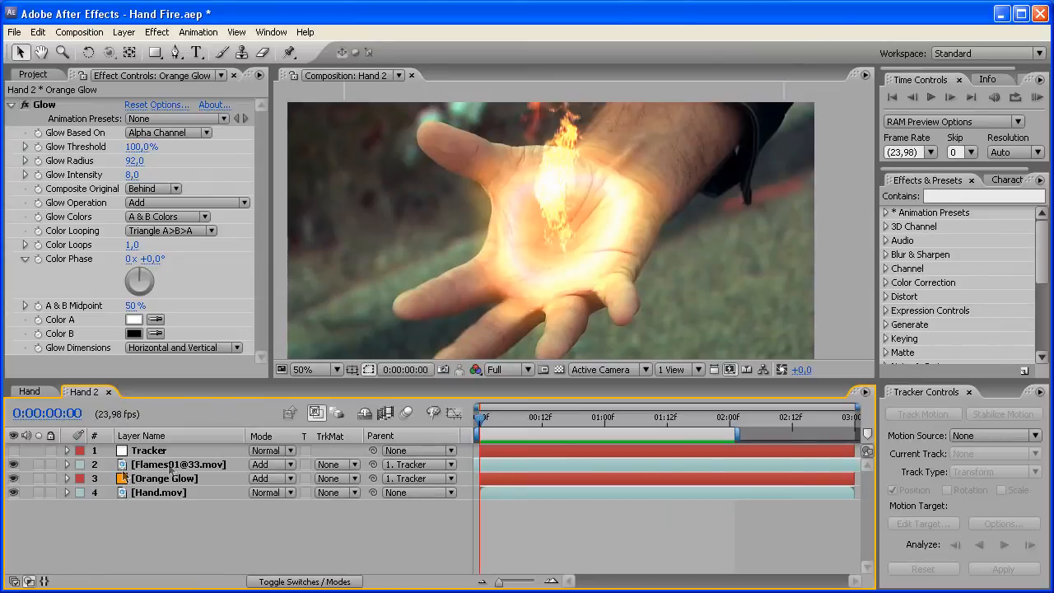
left_click(163, 478)
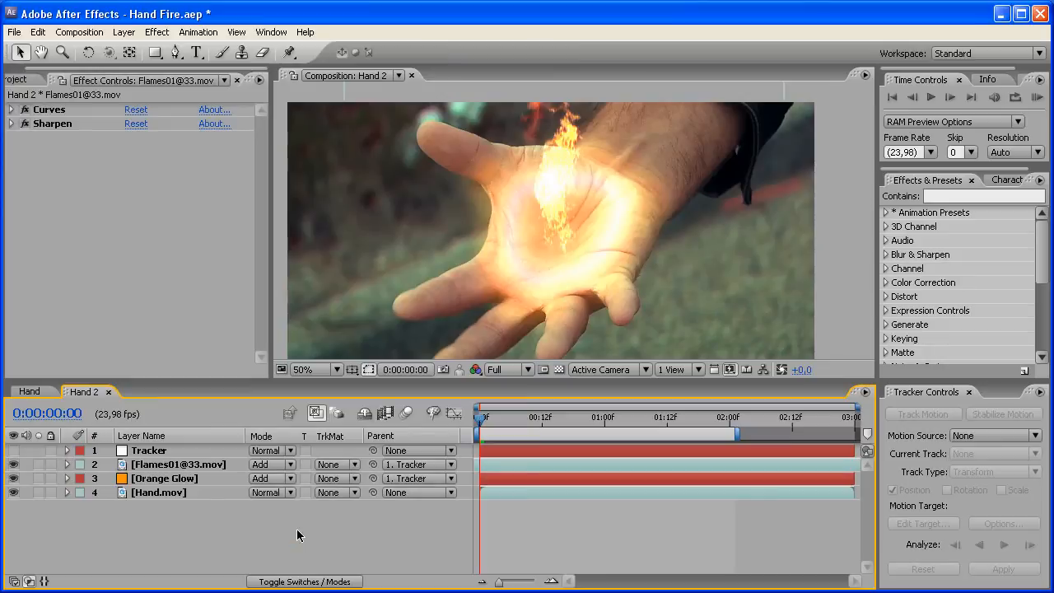
mouse_move(636, 286)
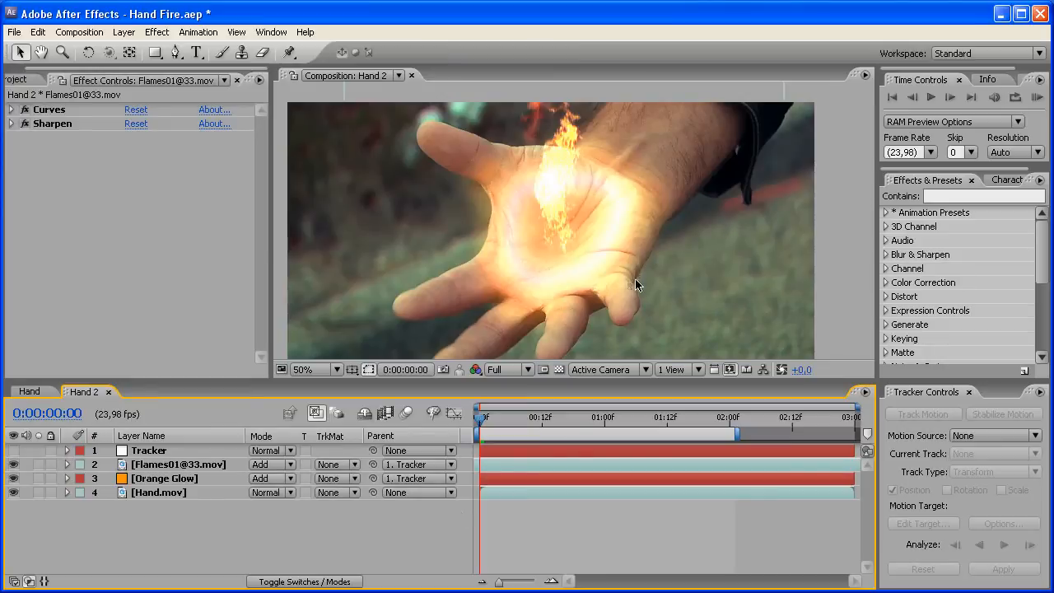
mouse_move(579, 245)
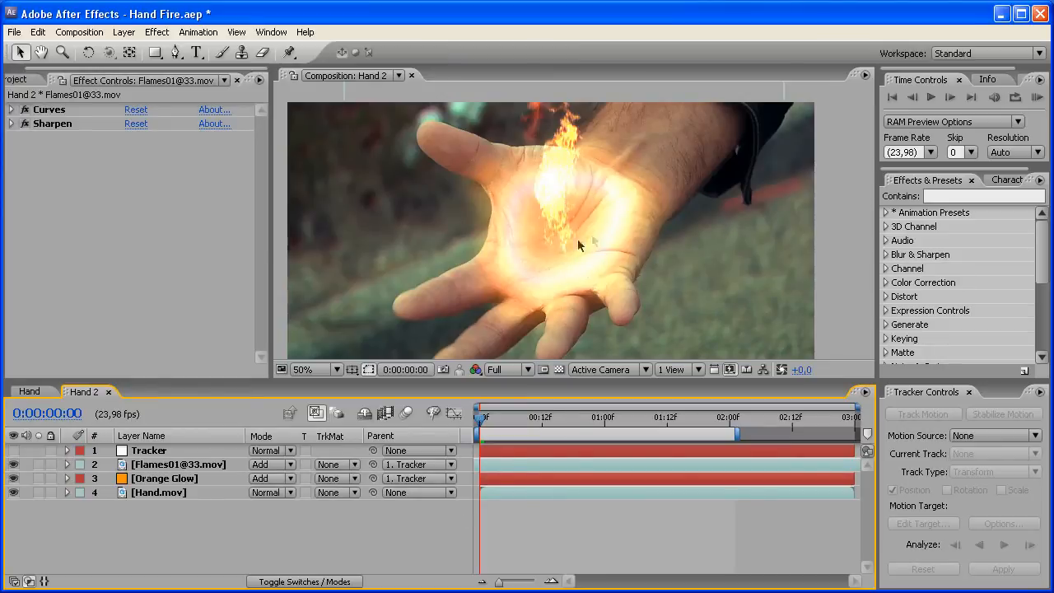
mouse_move(521, 193)
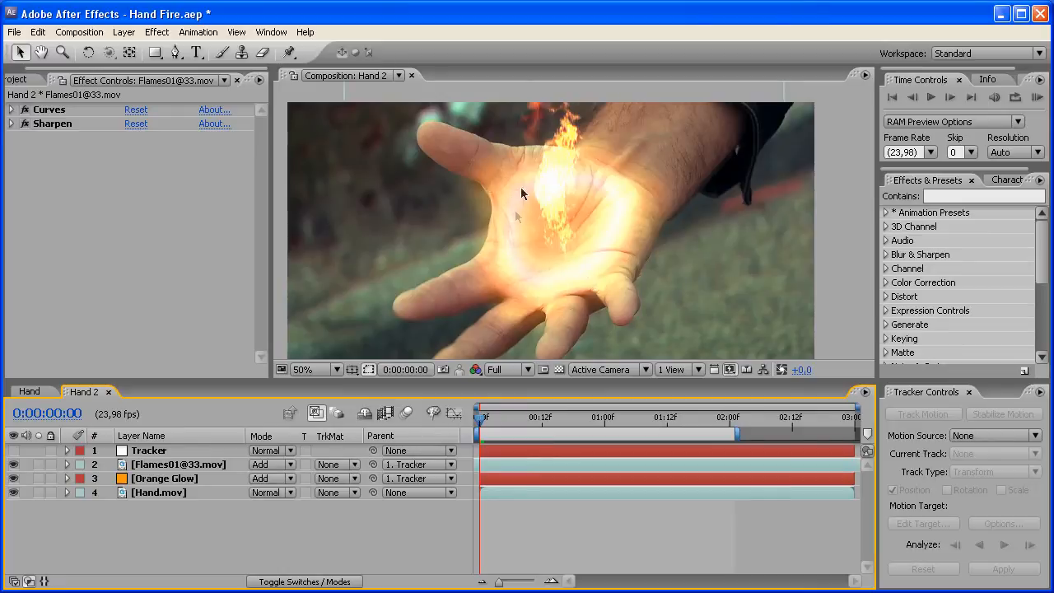
mouse_move(483, 233)
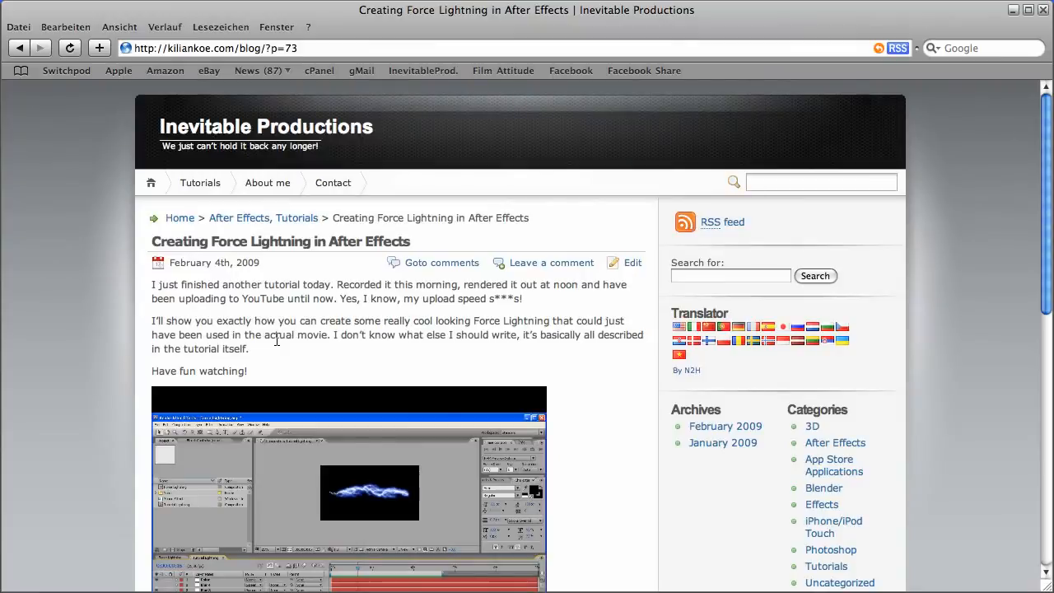
Scroll to the blog's tutorial video, play it muted, and pause at 0:23.
scroll("down", 3)
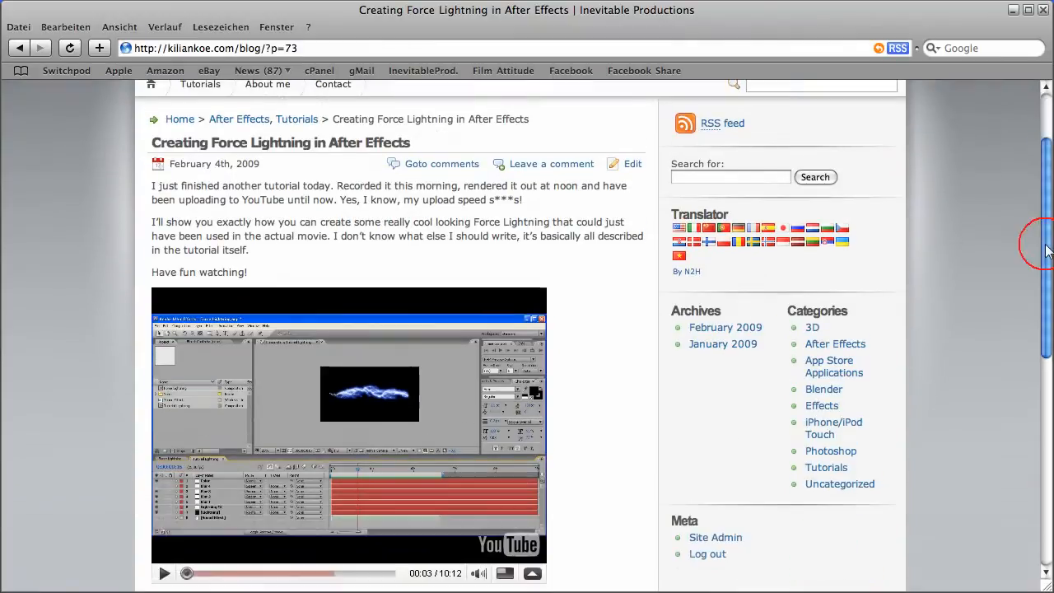
scroll("down", 3)
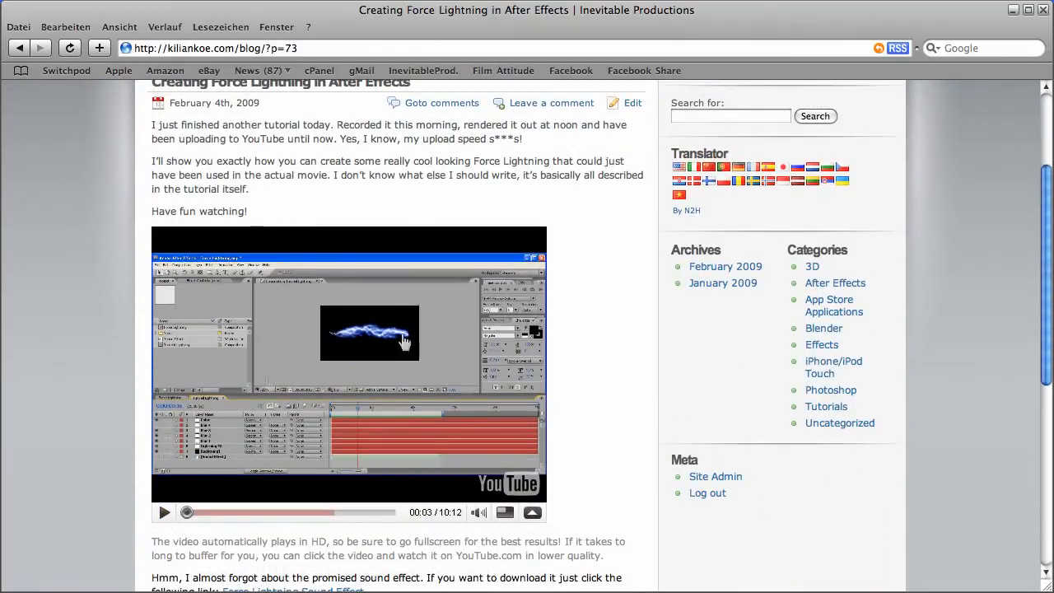
left_click(164, 512)
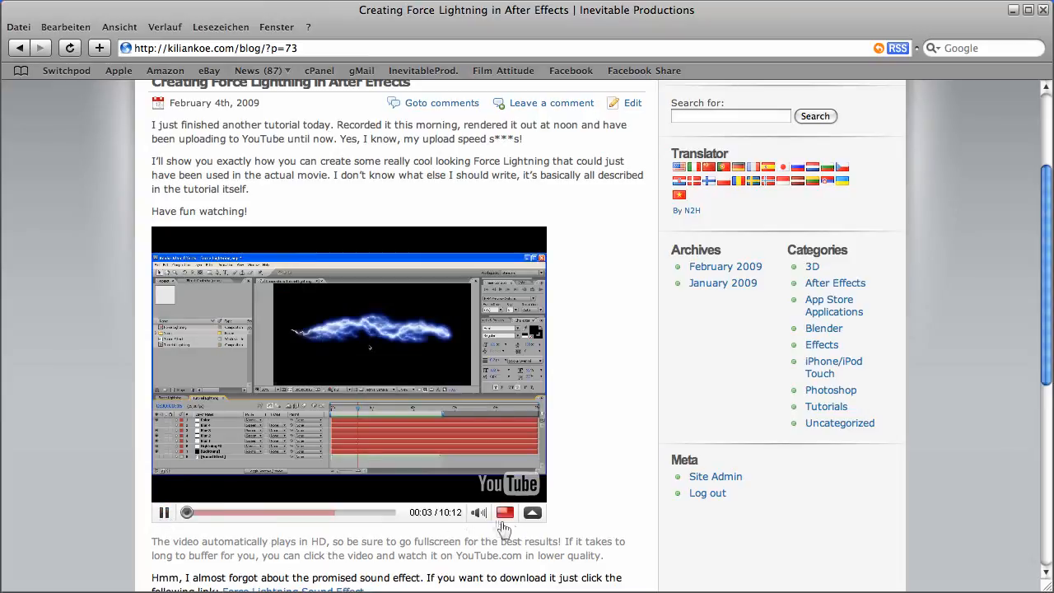
left_click(478, 512)
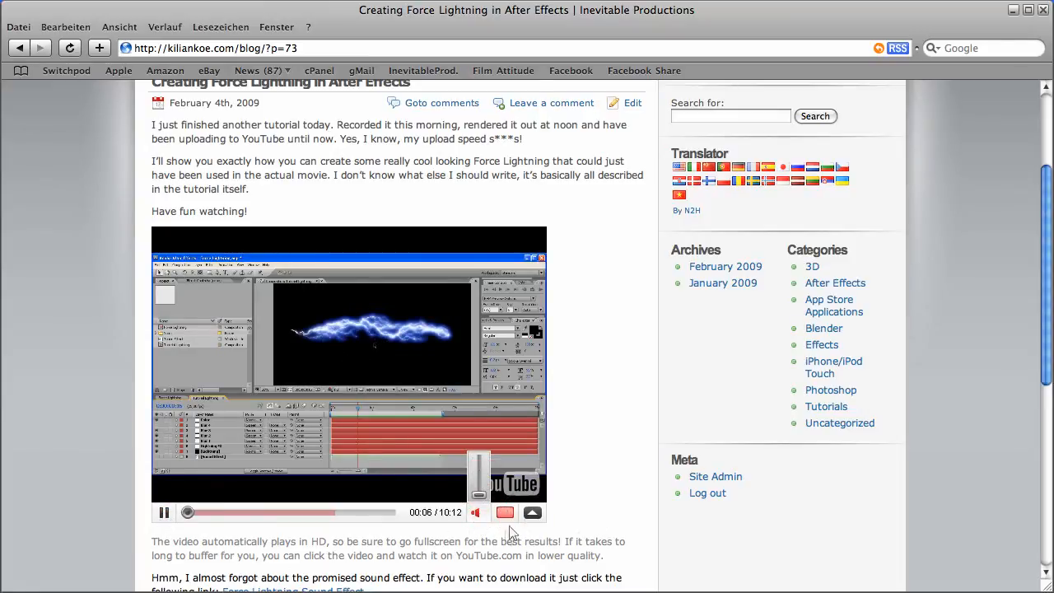
left_click(533, 512)
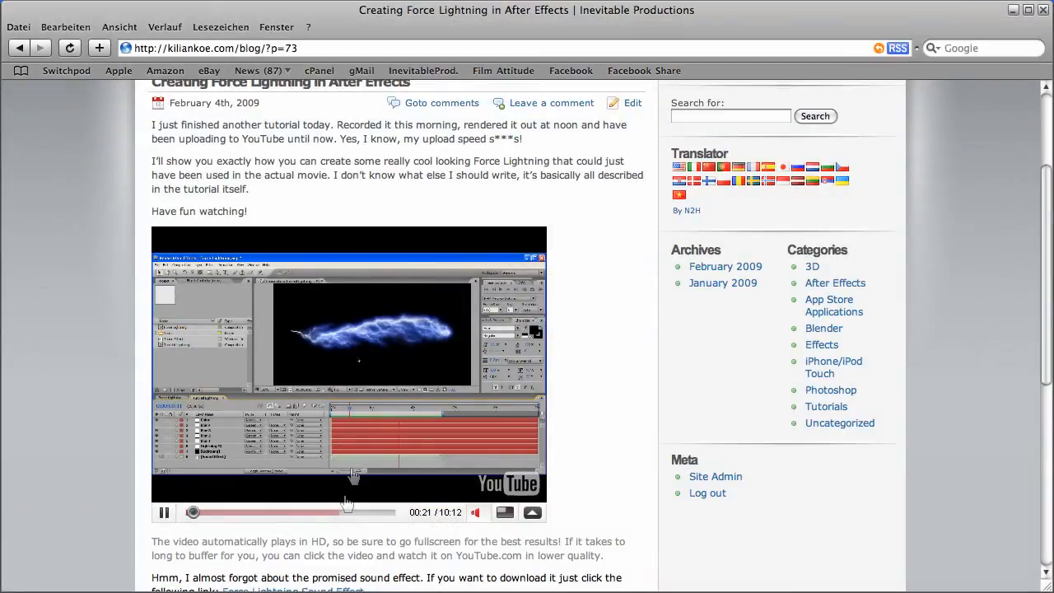
left_click(164, 512)
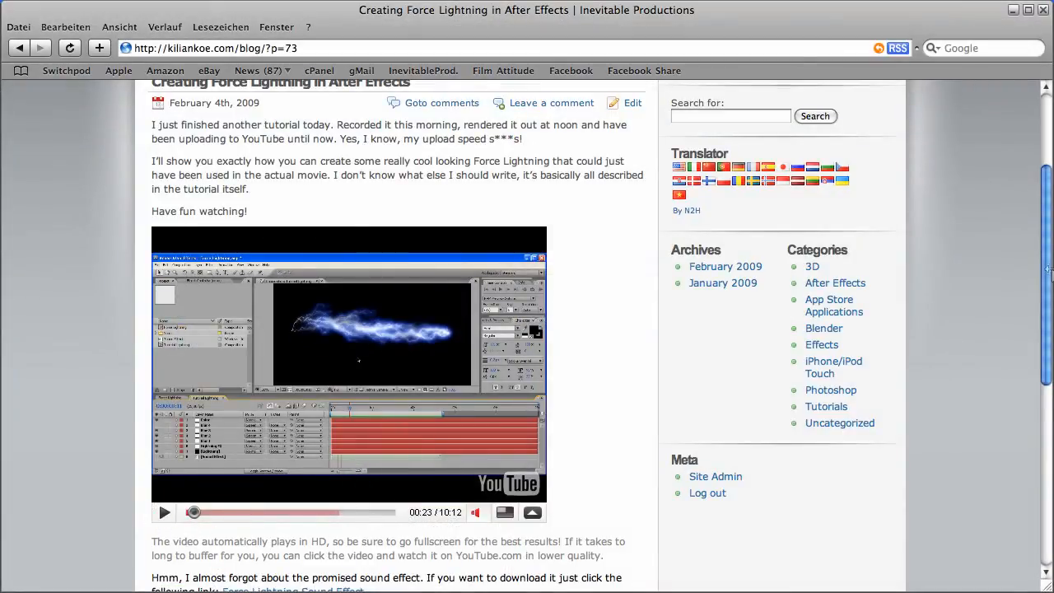